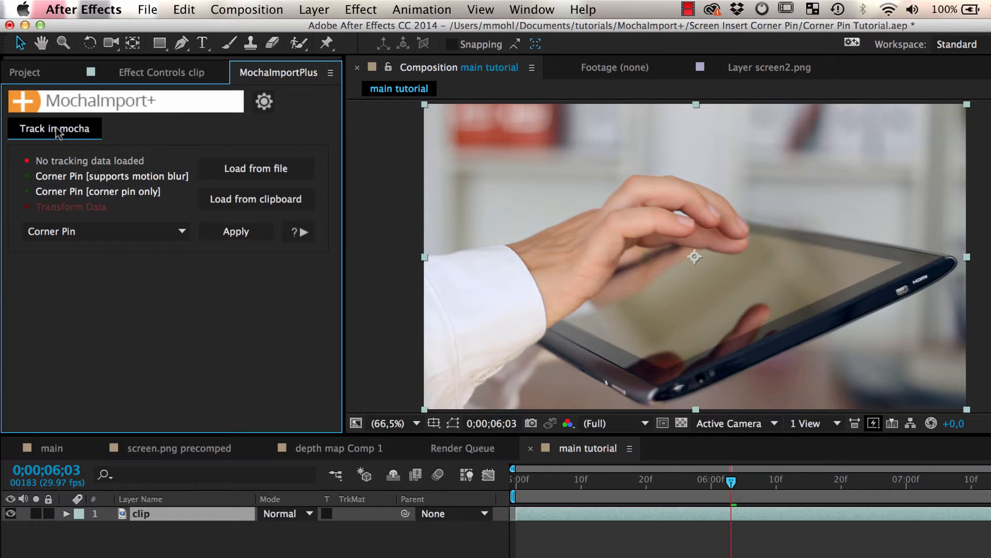
Send the tablet clip from MochaImport+ to mocha AE CC for tracking.
{"action": "left_click", "coordinate": [55, 129]}
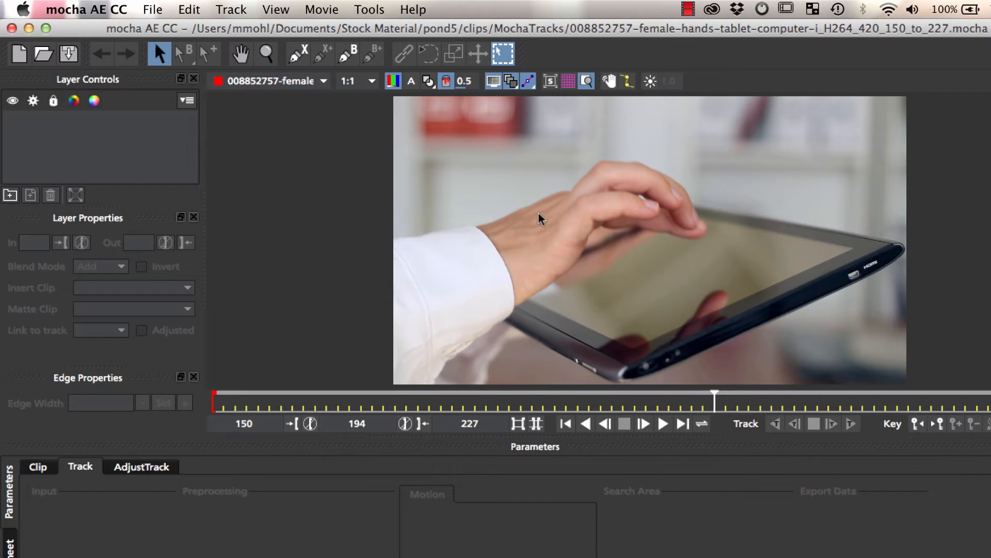
{"action": "mouse_move", "coordinate": [652, 234]}
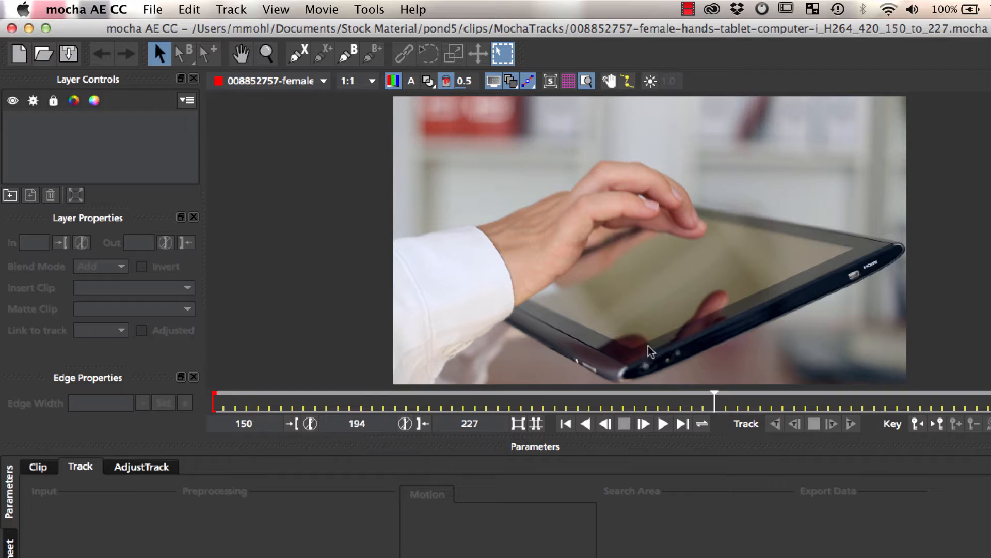
Draw an X-spline outline around the tablet screen and start a second shape for the hand.
{"action": "left_click_drag", "start_coordinate": [715, 396], "coordinate": [689, 396]}
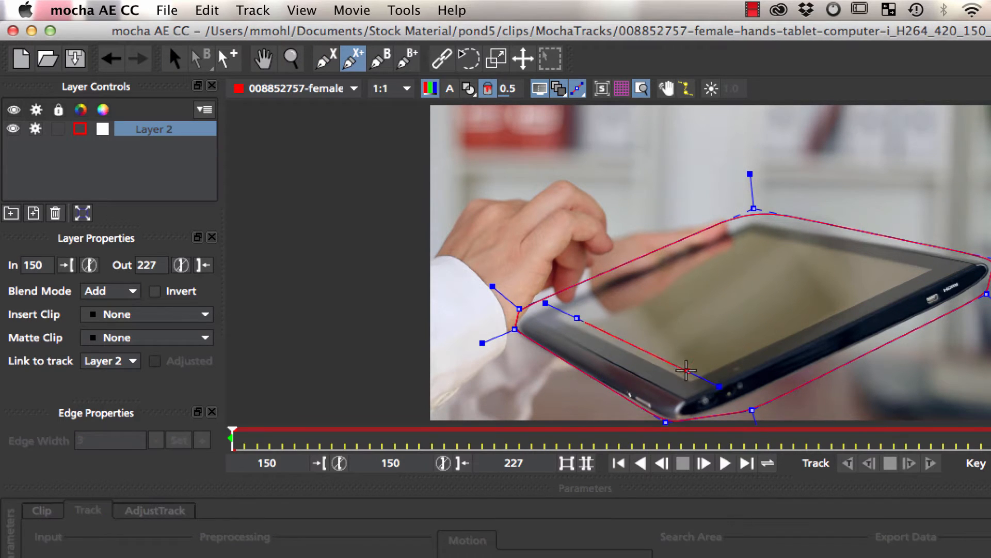
{"action": "left_click", "coordinate": [202, 58]}
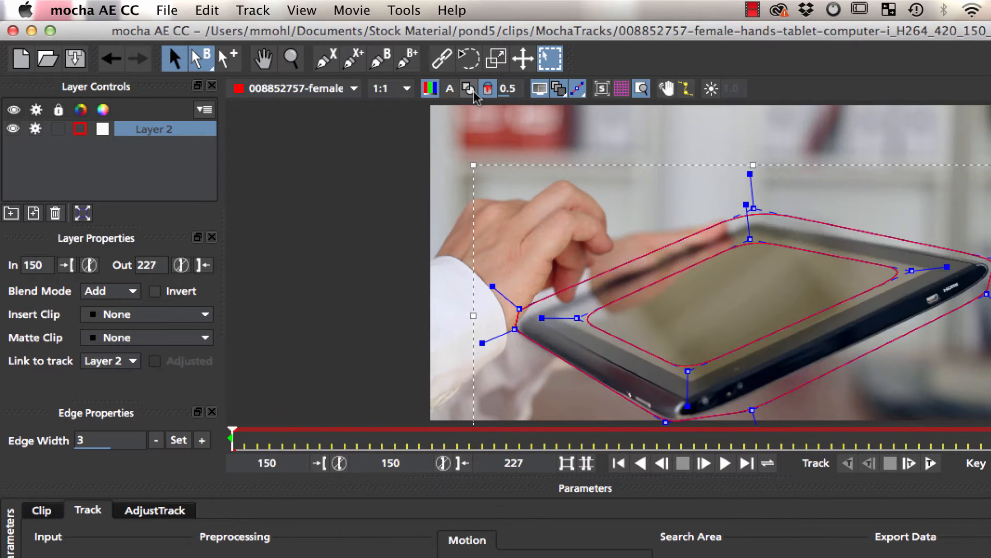
{"action": "left_click", "coordinate": [469, 89]}
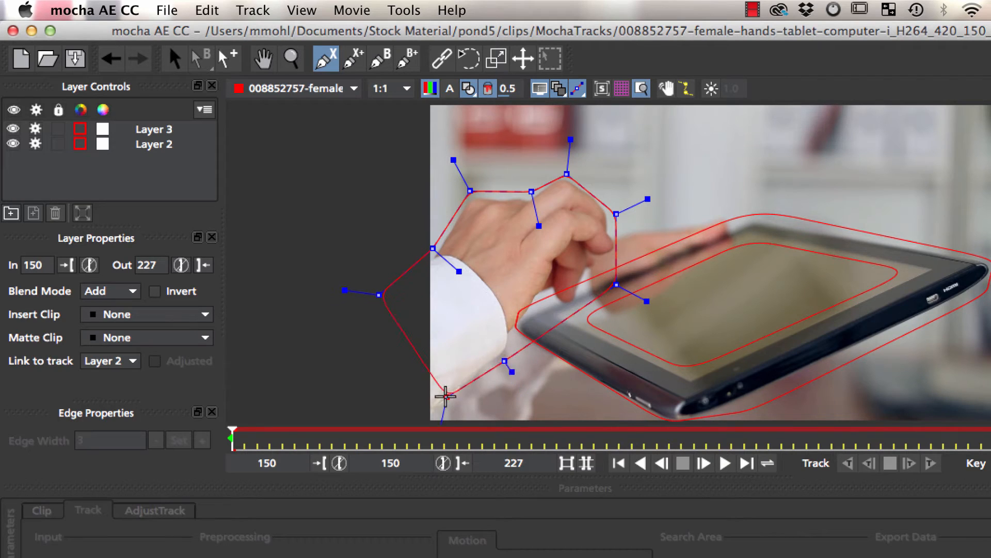
Rename the tablet outline layer to 'Screen'.
{"action": "double_click", "coordinate": [154, 143]}
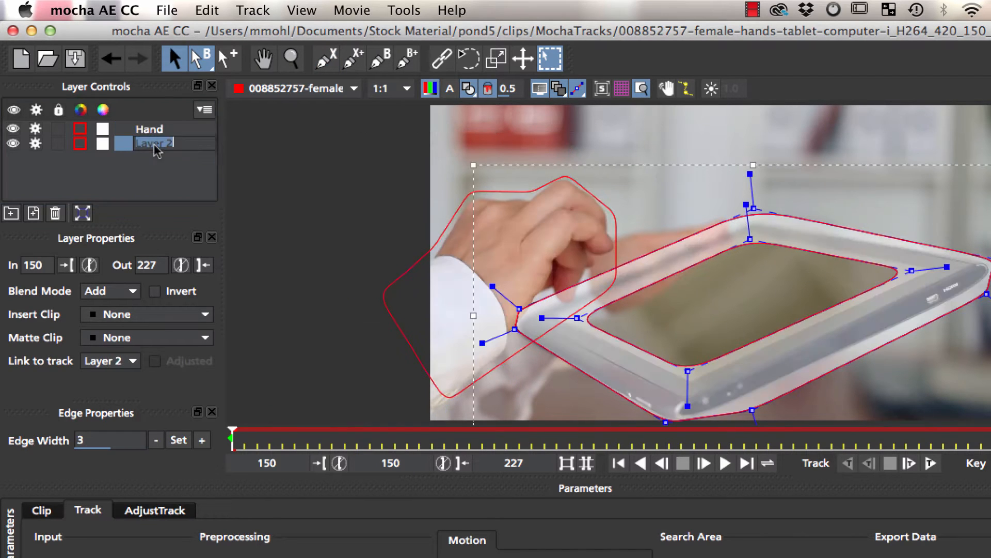
{"action": "type", "text": "Screen"}
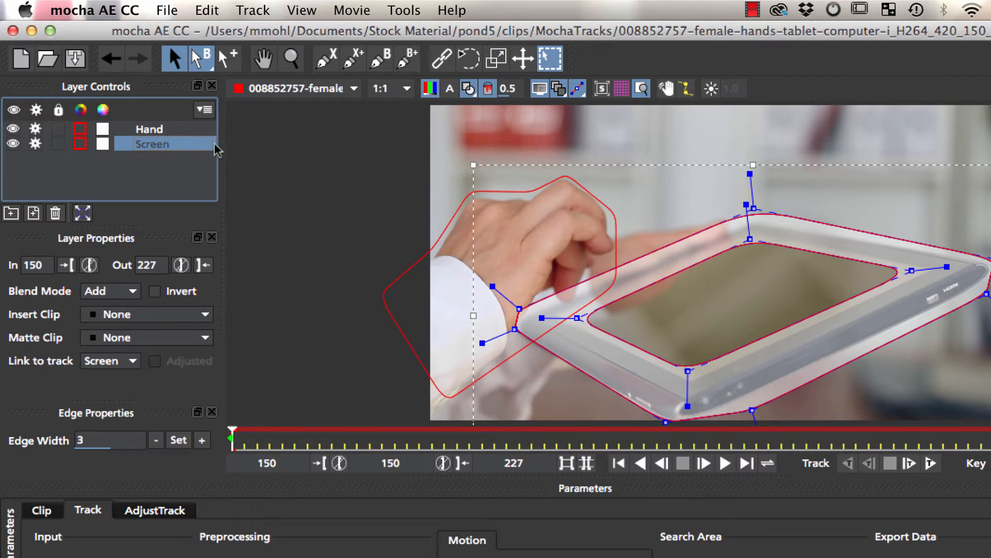
{"action": "left_click", "coordinate": [469, 89]}
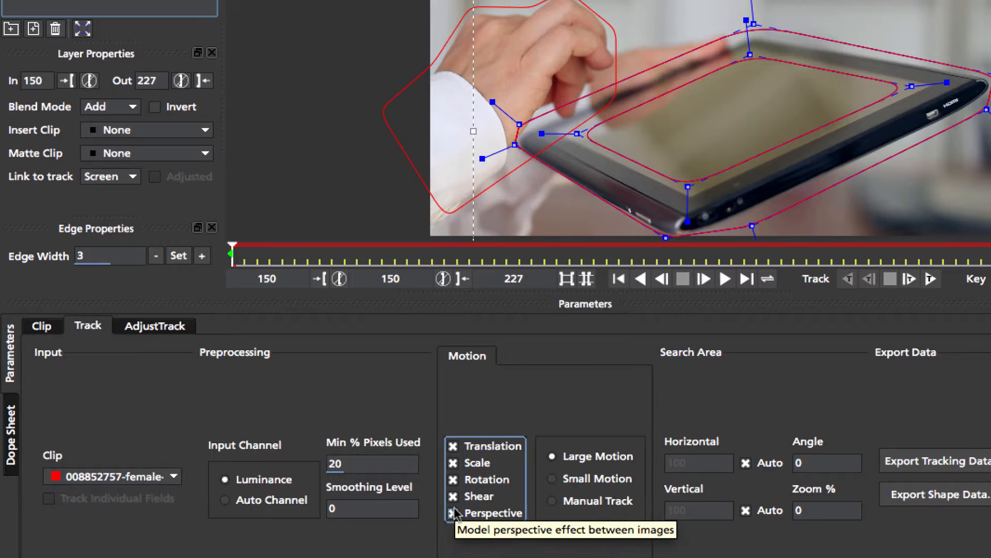
Enable Perspective and track the Screen and Hand layers forward to frame 227.
{"action": "left_click", "coordinate": [930, 462]}
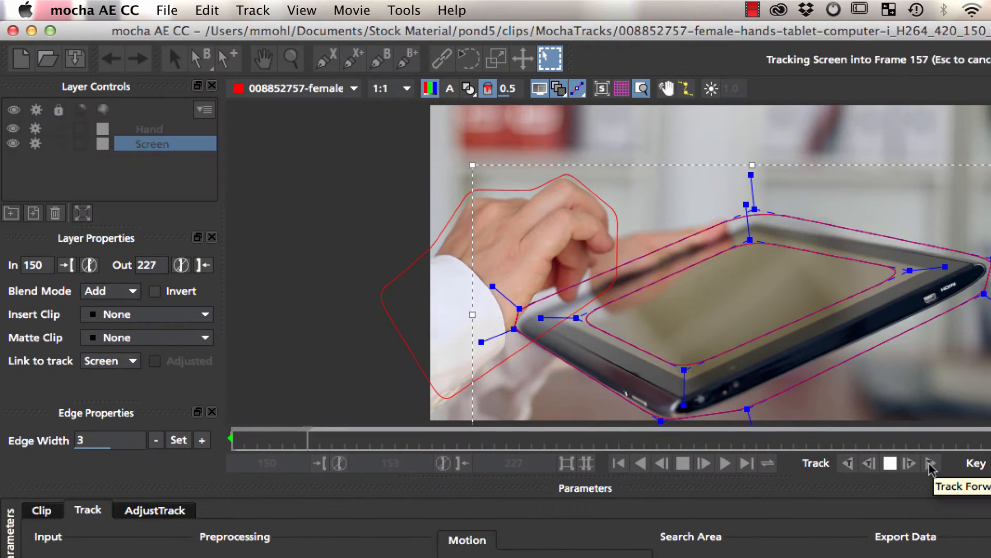
{"action": "left_click", "coordinate": [931, 462]}
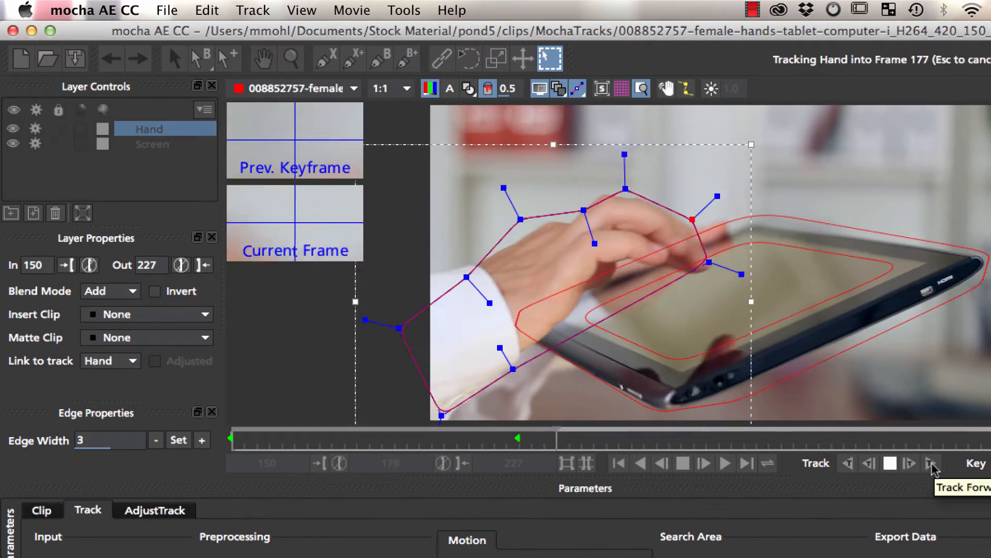
{"action": "left_click", "coordinate": [932, 463]}
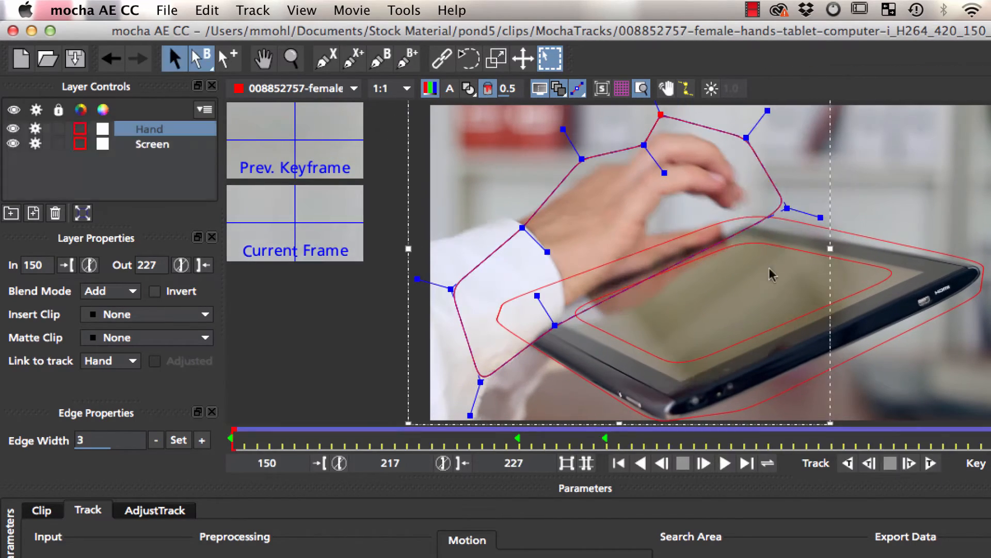
{"action": "left_click", "coordinate": [930, 463]}
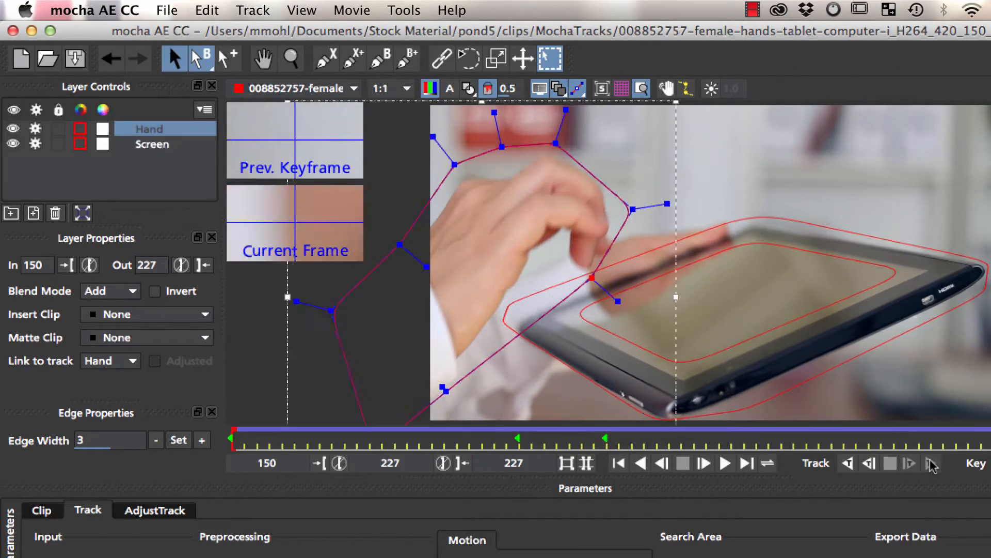
Fit the Screen layer's planar surface to the screen corners and insert the Grid8x8 clip, scrubbing to verify.
{"action": "left_click", "coordinate": [152, 144]}
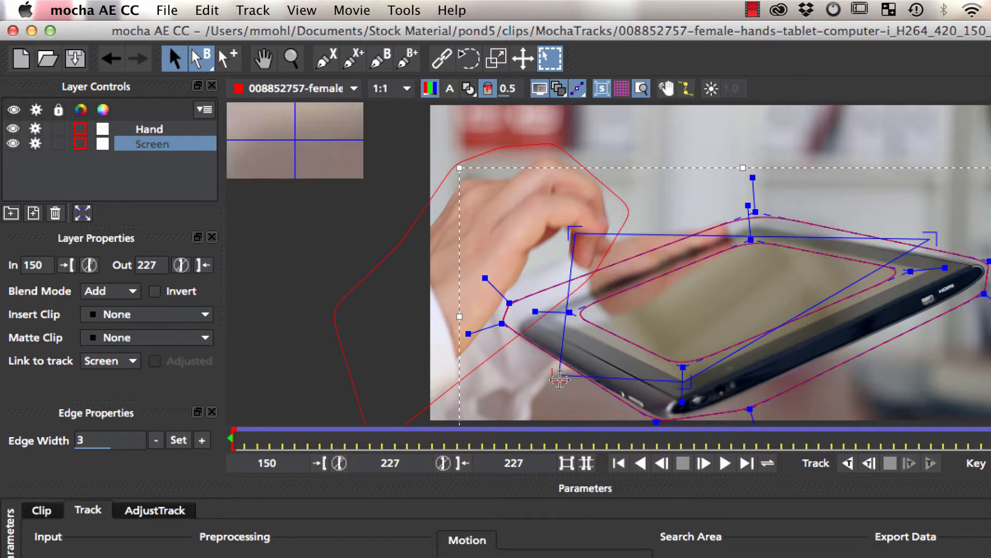
{"action": "left_click_drag", "start_coordinate": [559, 379], "coordinate": [753, 238]}
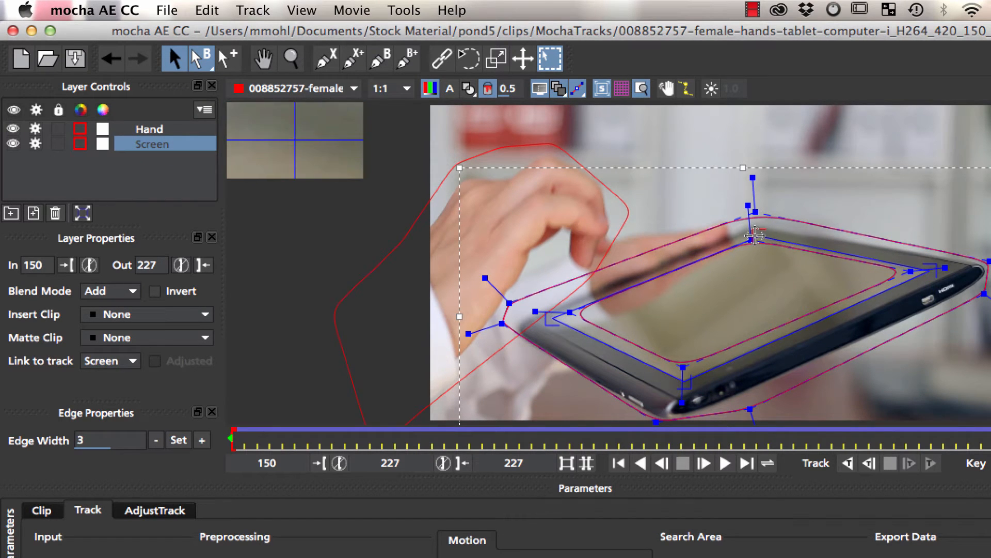
{"action": "left_click", "coordinate": [147, 314]}
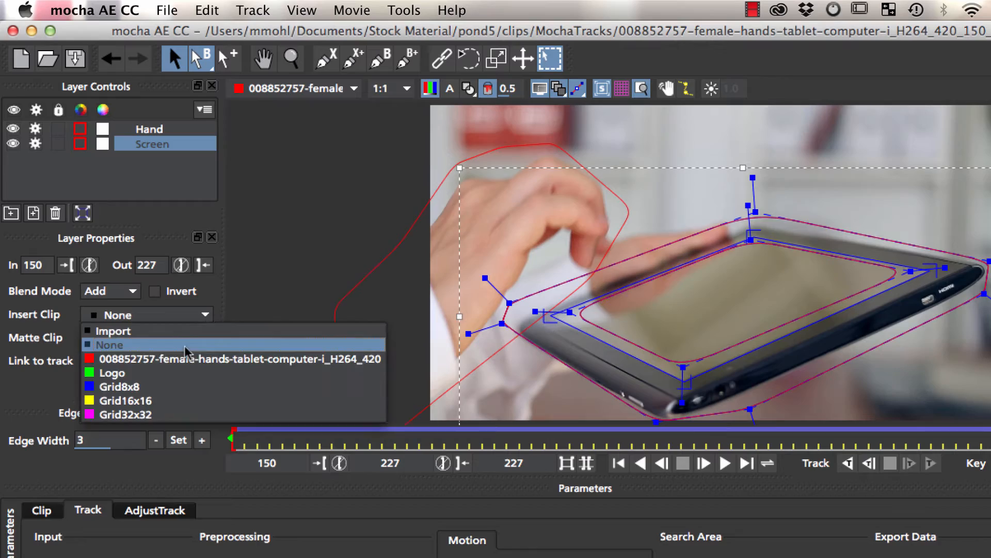
{"action": "left_click", "coordinate": [119, 386]}
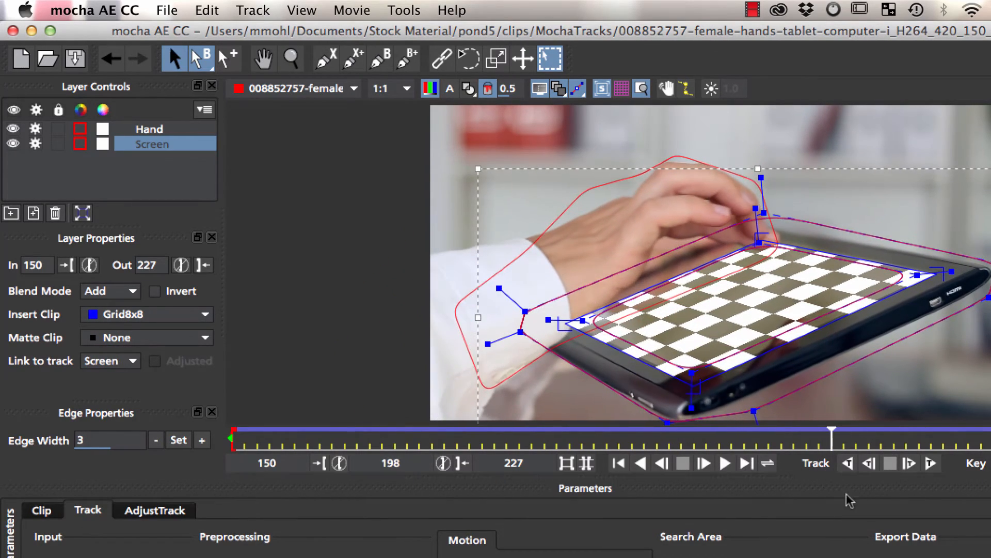
{"action": "left_click_drag", "start_coordinate": [831, 435], "coordinate": [919, 435]}
{"action": "type", "text": "reflection"}
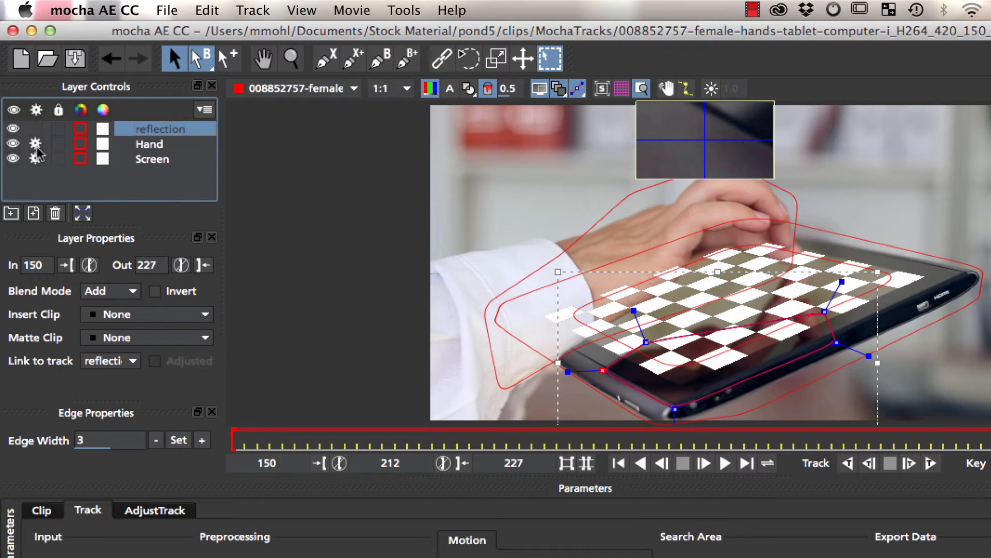
Exclude the Hand layer and track the reflection layer backward to the first frame.
{"action": "left_click", "coordinate": [847, 463]}
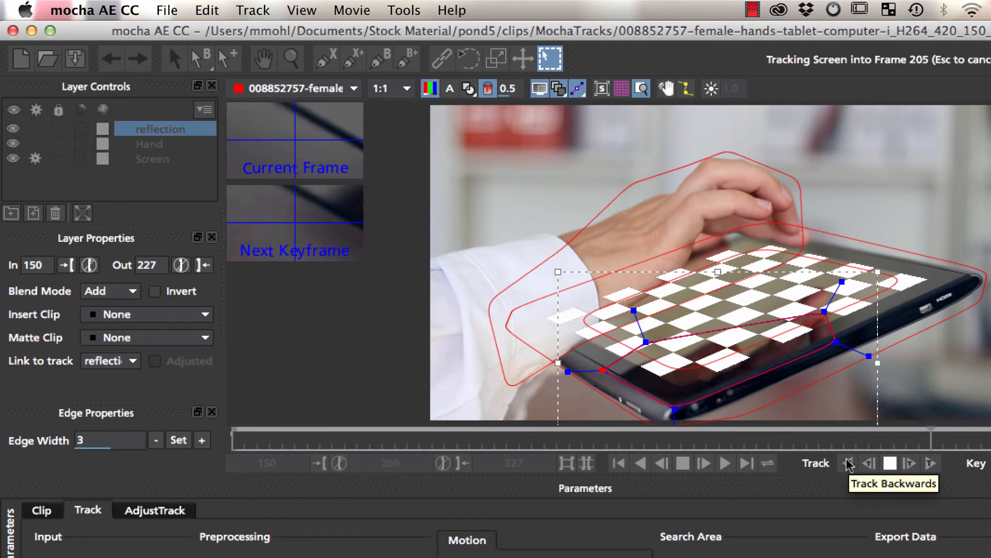
{"action": "left_click", "coordinate": [852, 463]}
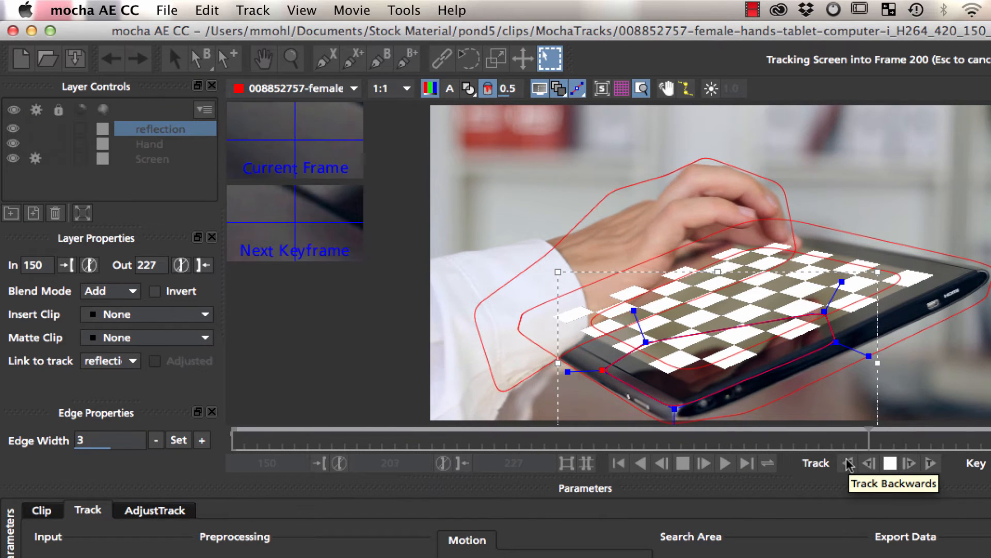
{"action": "left_click", "coordinate": [850, 463]}
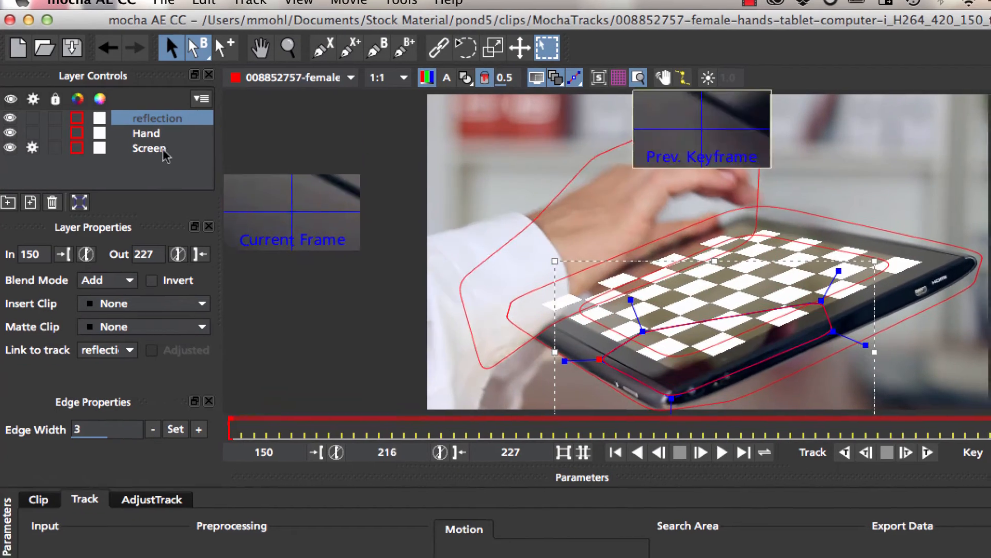
Export the Screen layer's tracking data as After Effects Corner Pin to the clipboard.
{"action": "left_click", "coordinate": [885, 451]}
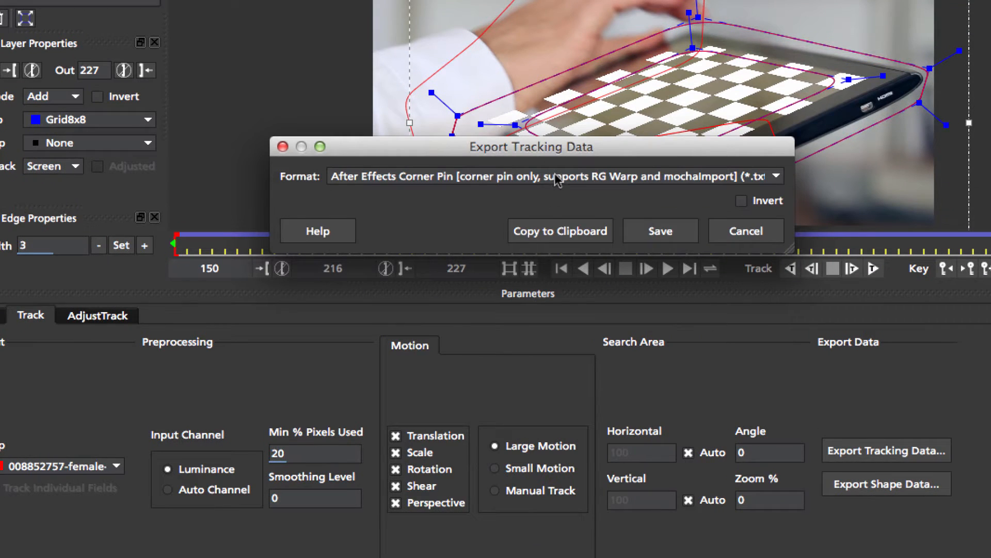
{"action": "left_click", "coordinate": [744, 230]}
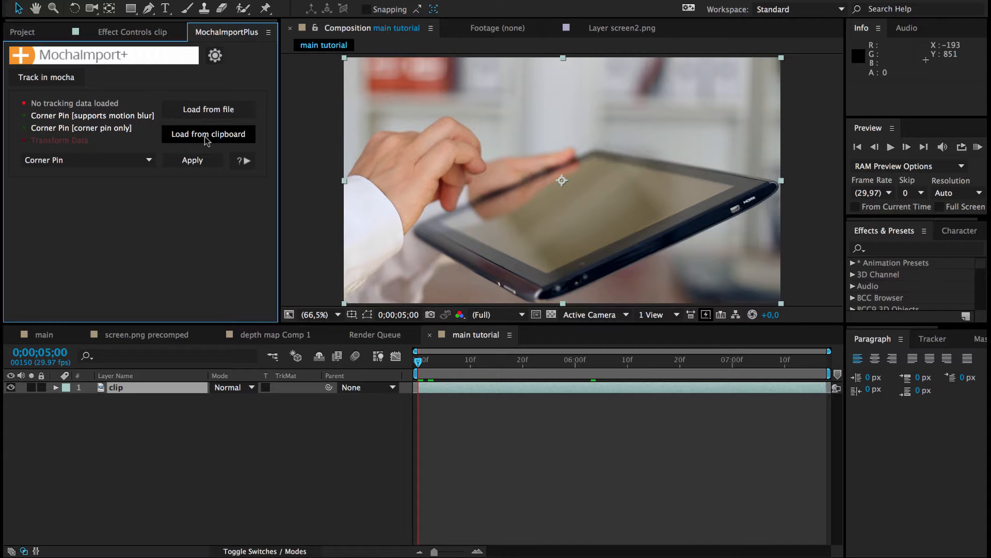
Load the corner-pin data from the clipboard for the clip and bring screen.png into the comp.
{"action": "left_click", "coordinate": [207, 133]}
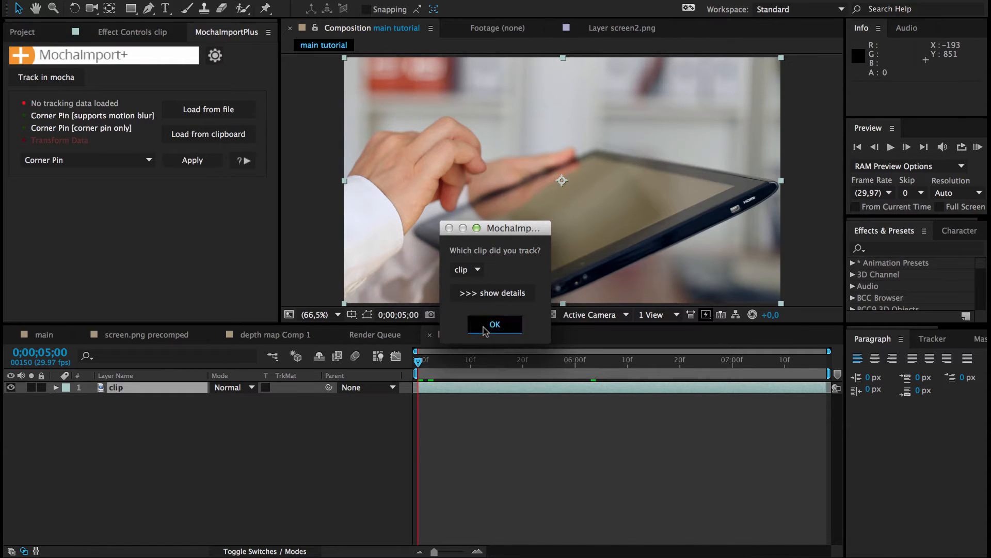
{"action": "left_click", "coordinate": [495, 323]}
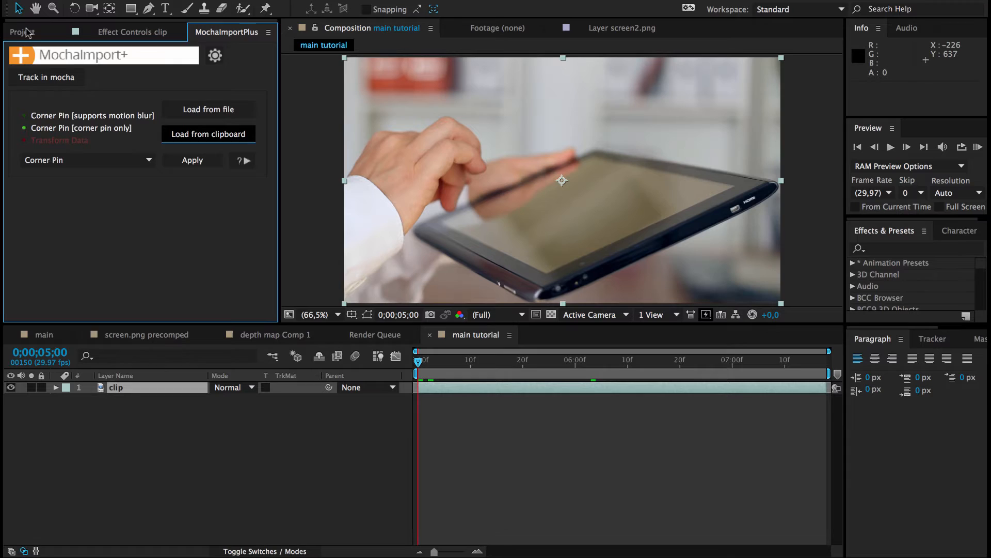
{"action": "left_click", "coordinate": [23, 32]}
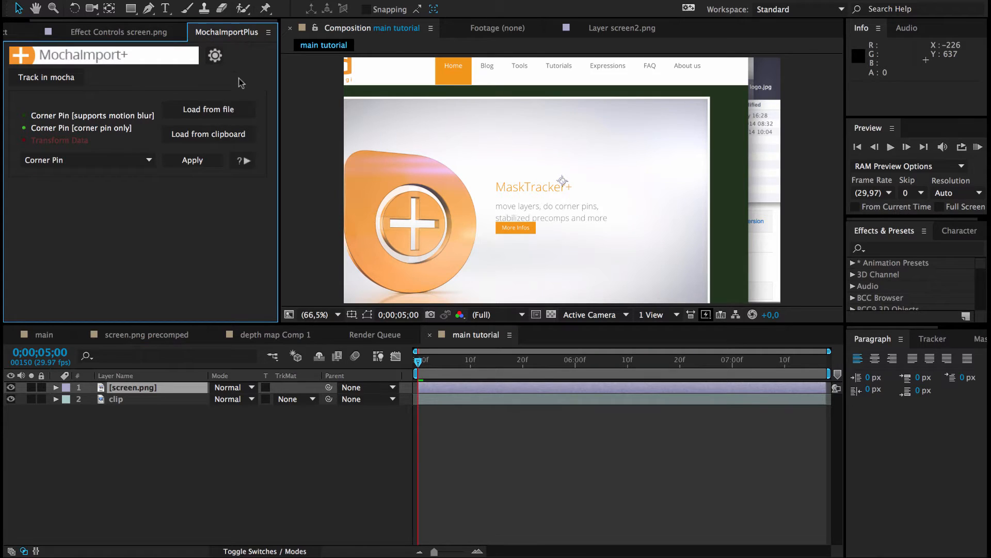
Apply the tracked corner pin to screen.png as a live-expression CC Power Pin.
{"action": "left_click", "coordinate": [192, 159]}
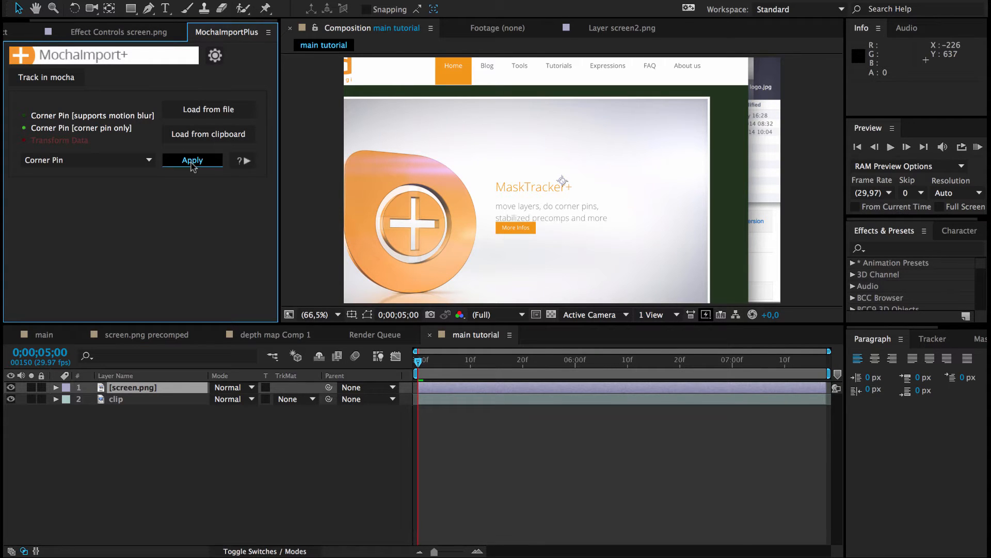
{"action": "left_click", "coordinate": [192, 159]}
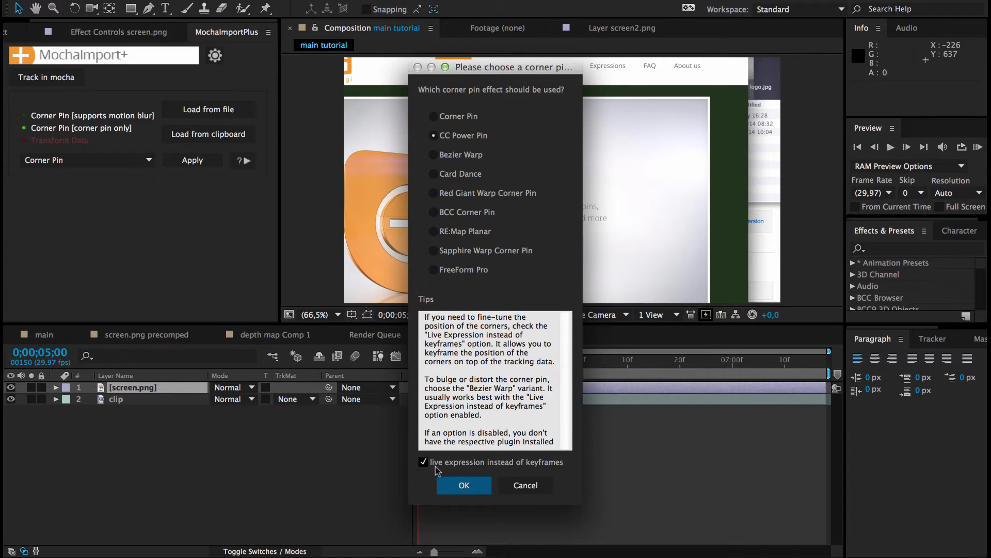
{"action": "left_click", "coordinate": [464, 485]}
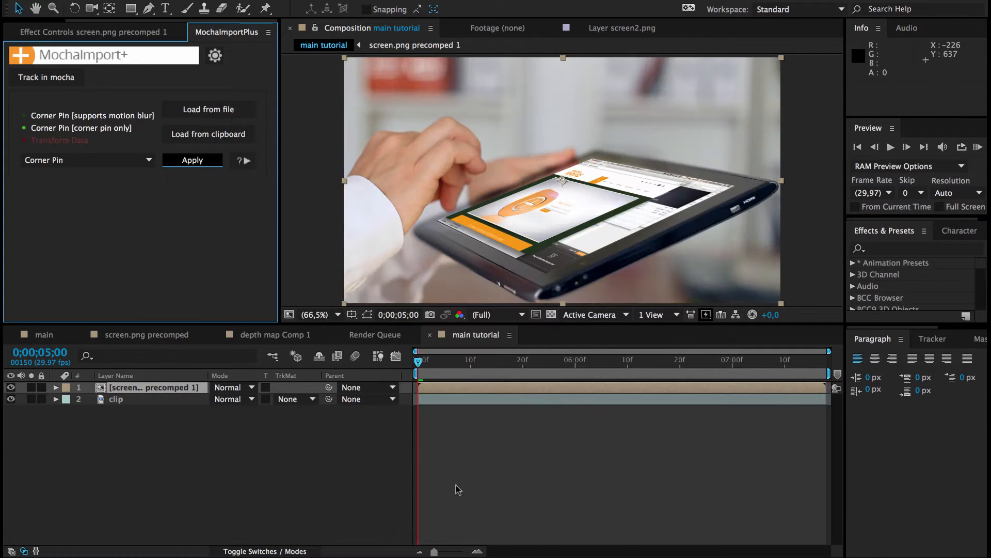
{"action": "left_click", "coordinate": [192, 159]}
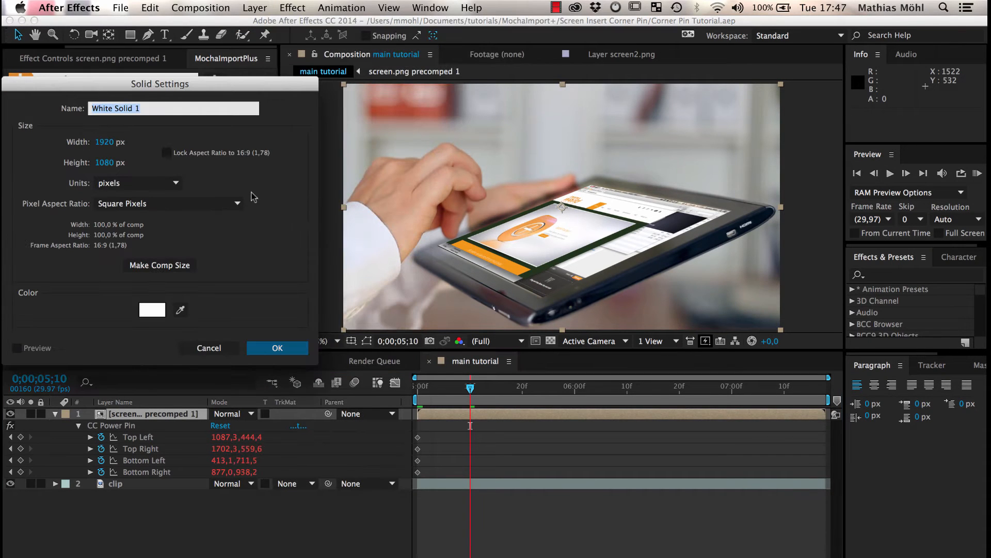
Create a white depth matte solid with a Gradient Ramp and move its start point onto the tablet.
{"action": "left_click", "coordinate": [277, 348]}
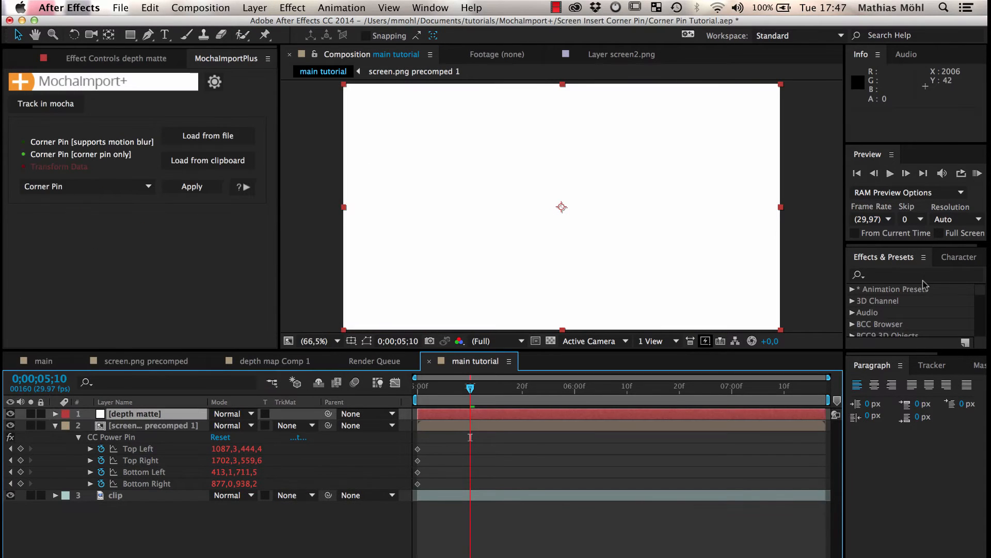
{"action": "type", "text": "gradient ram"}
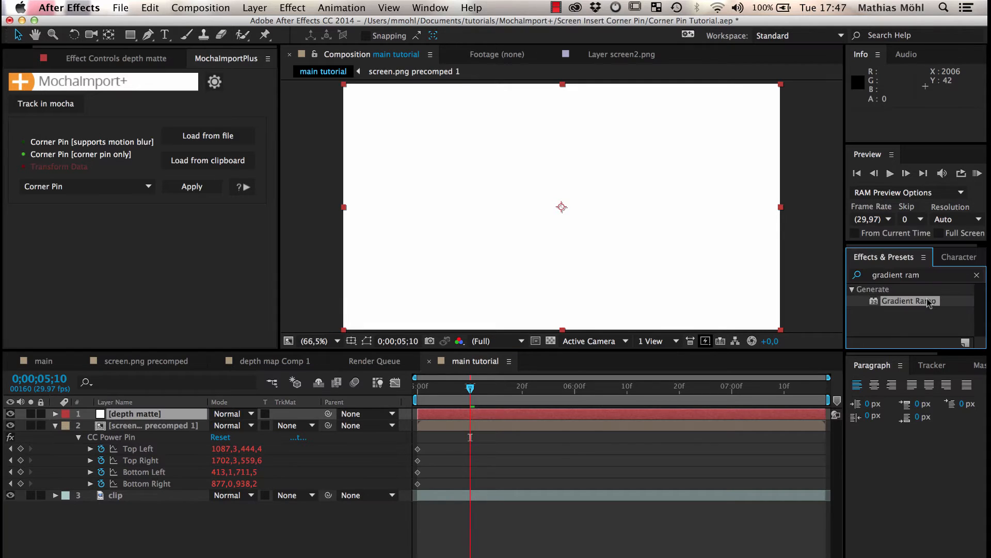
{"action": "left_click", "coordinate": [133, 413]}
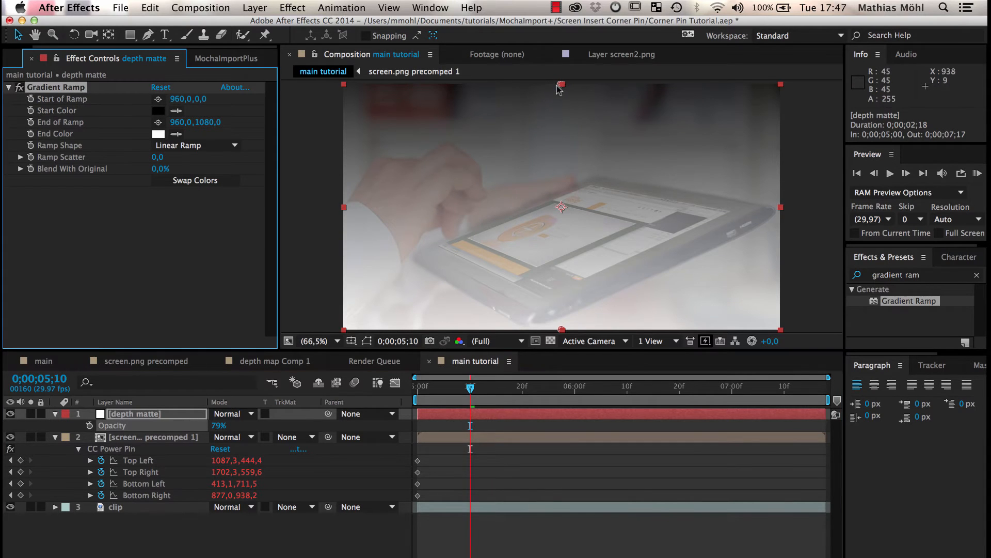
{"action": "left_click_drag", "start_coordinate": [562, 86], "coordinate": [514, 224]}
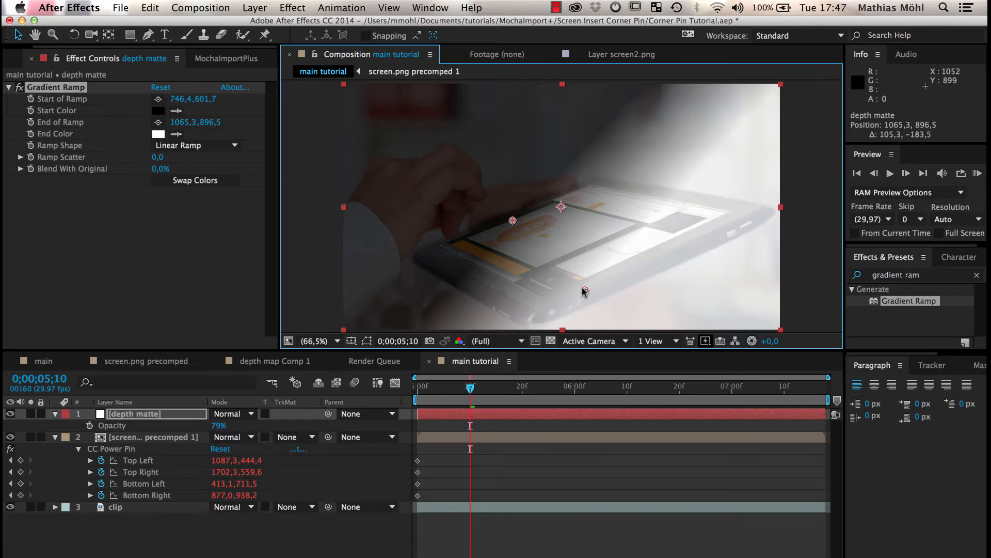
Place the ramp end point and drive Start/End of Ramp with the tablet track via generated expressions.
{"action": "left_click_drag", "start_coordinate": [584, 292], "coordinate": [540, 299]}
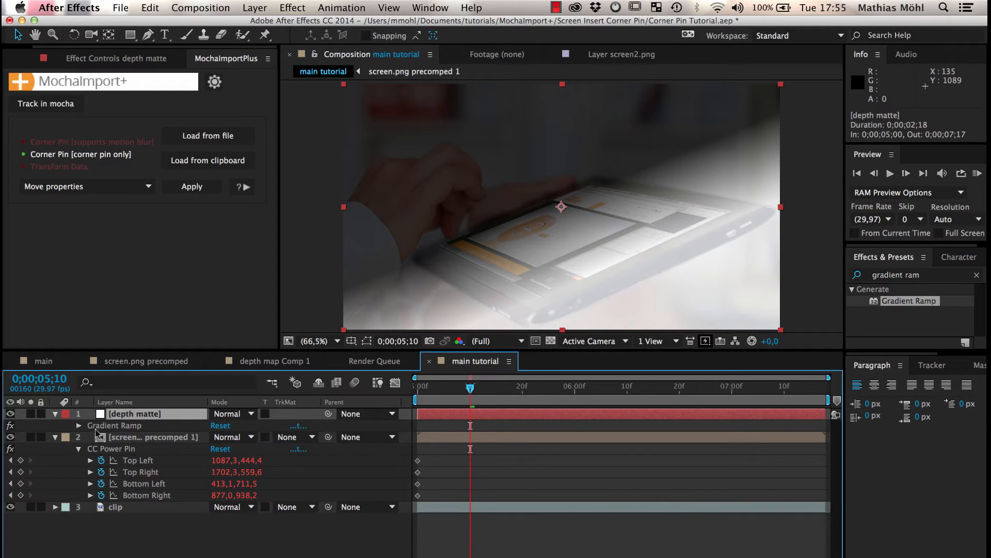
{"action": "left_click", "coordinate": [78, 425]}
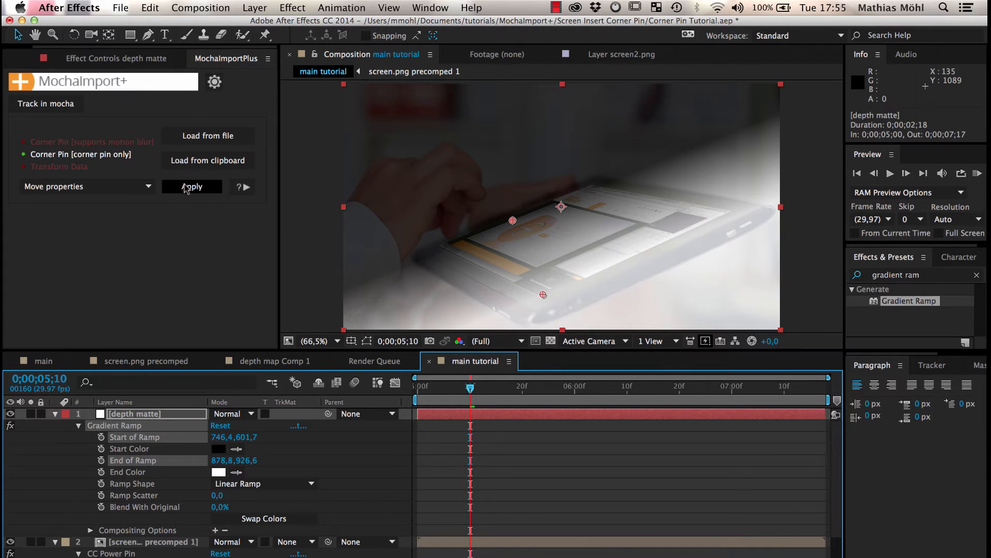
{"action": "left_click", "coordinate": [192, 186]}
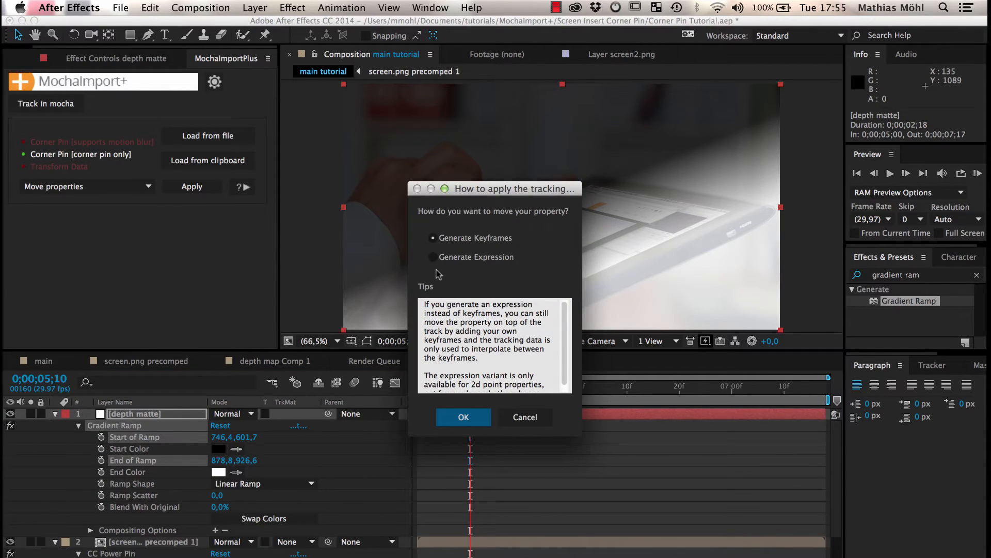
{"action": "left_click", "coordinate": [433, 257]}
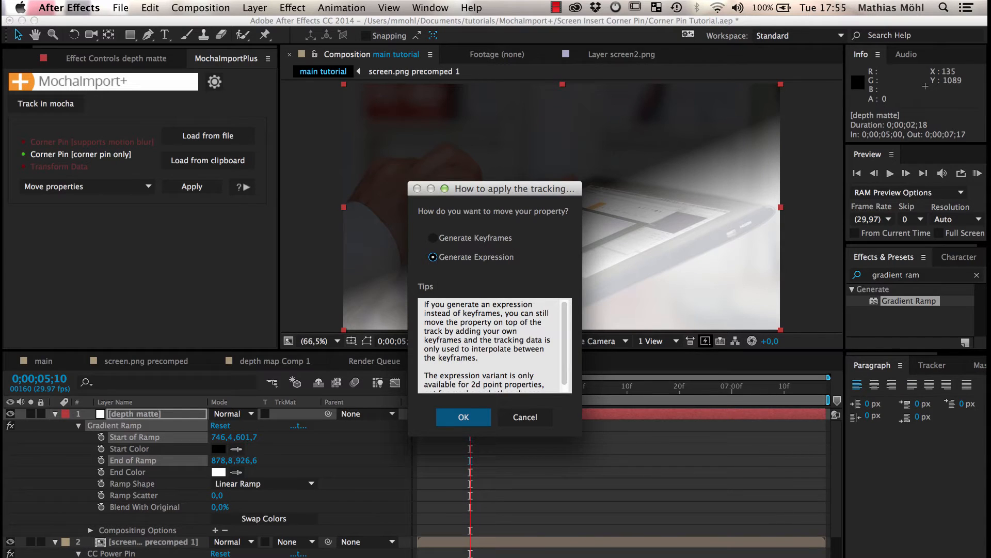
{"action": "left_click", "coordinate": [463, 417]}
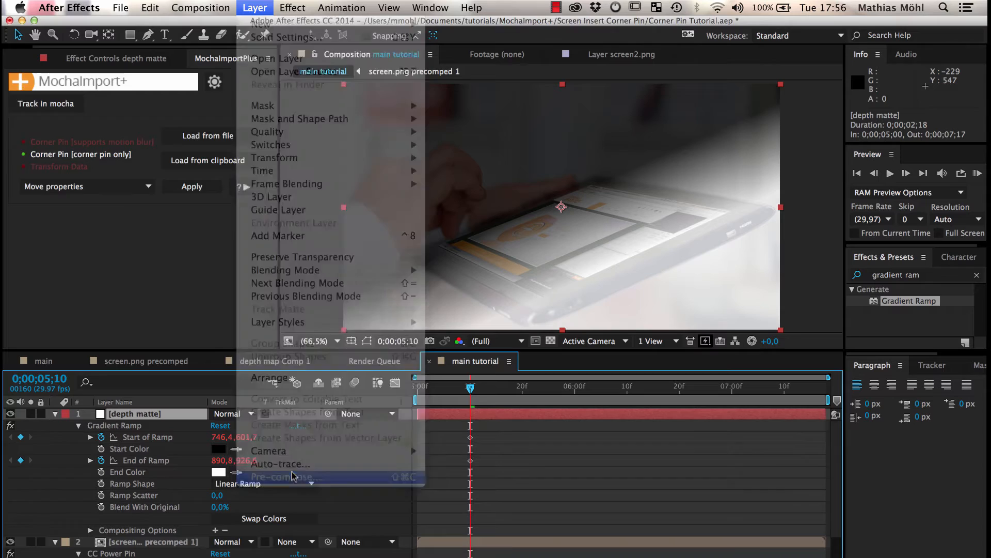
Precompose the depth matte into 'depth matte Comp 1', moving all attributes into it.
{"action": "left_click", "coordinate": [283, 476]}
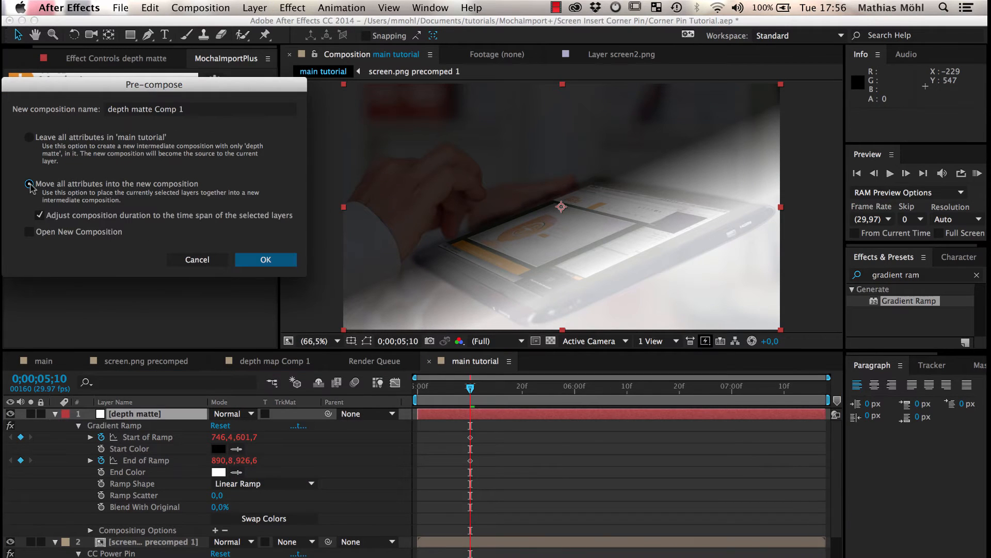
{"action": "left_click", "coordinate": [266, 259]}
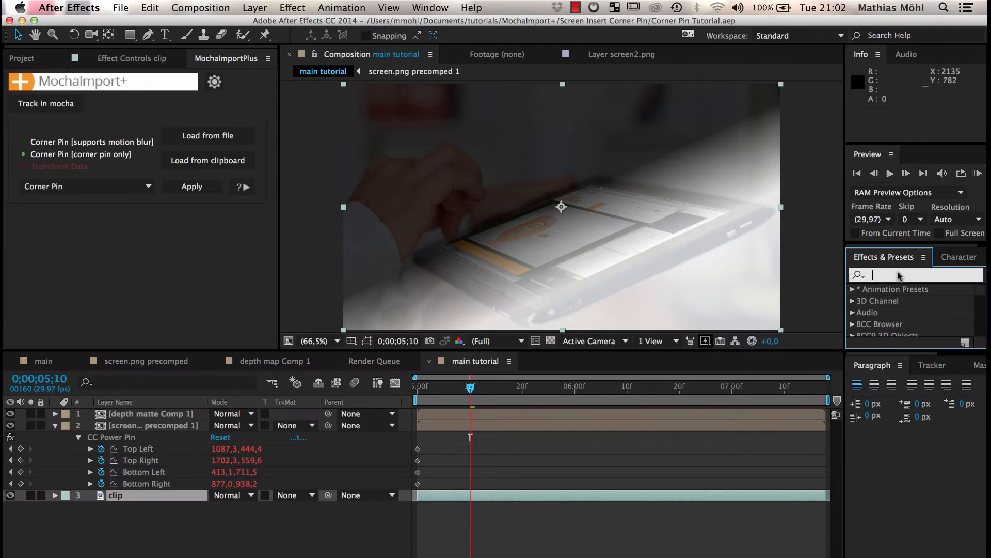
Apply Camera Lens Blur to screen.png precomposed 1 at radius 20 with depth matte Comp 1 as blur map.
{"action": "type", "text": "camera len"}
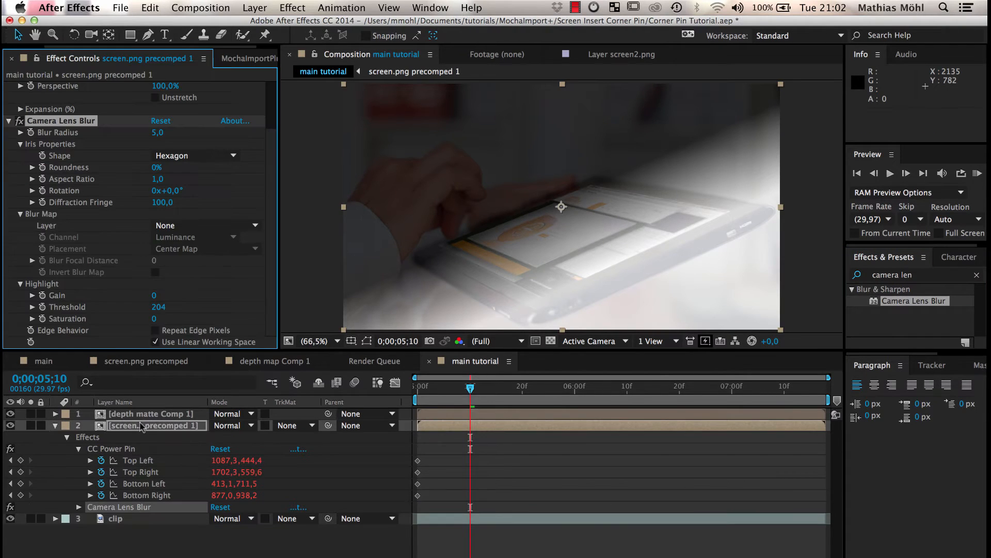
{"action": "left_click_drag", "start_coordinate": [157, 132], "coordinate": [184, 133]}
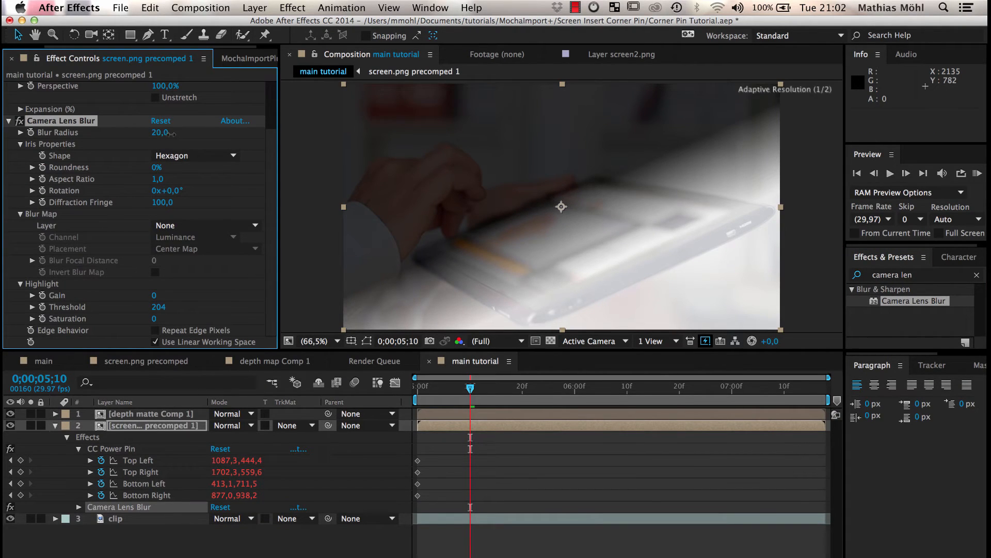
{"action": "left_click", "coordinate": [206, 225]}
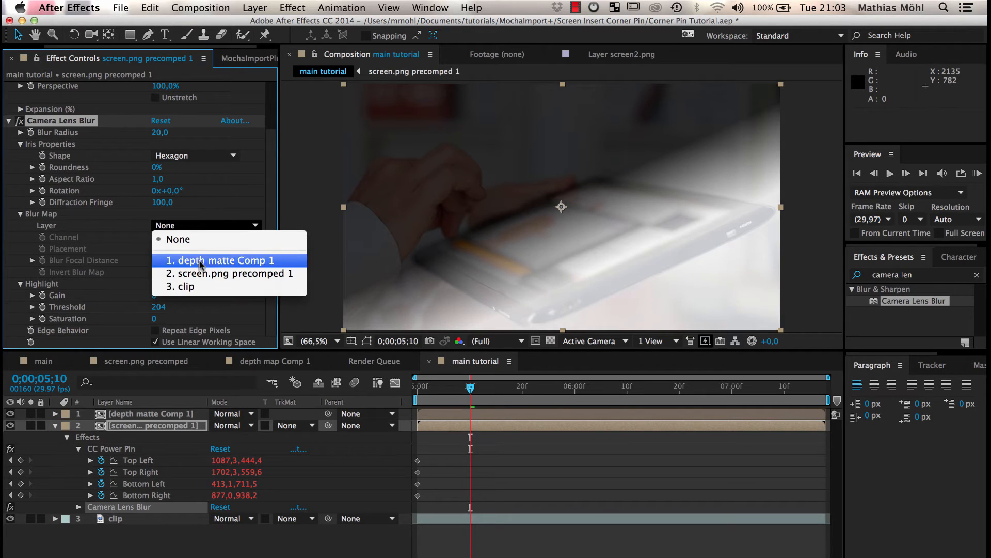
{"action": "left_click", "coordinate": [221, 260]}
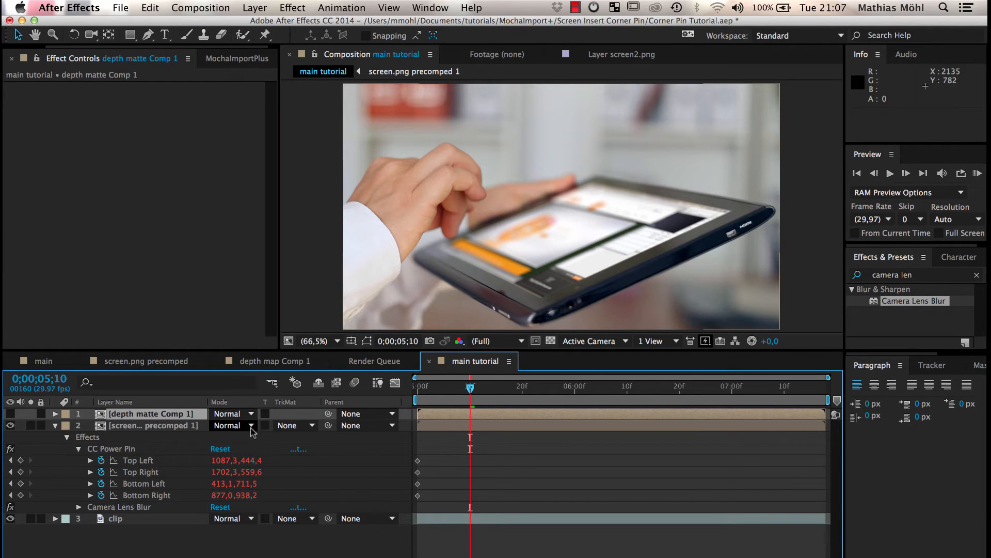
Blend the screen insert as Screen at 90% opacity and scrub ahead to judge the reflection.
{"action": "left_click", "coordinate": [235, 424]}
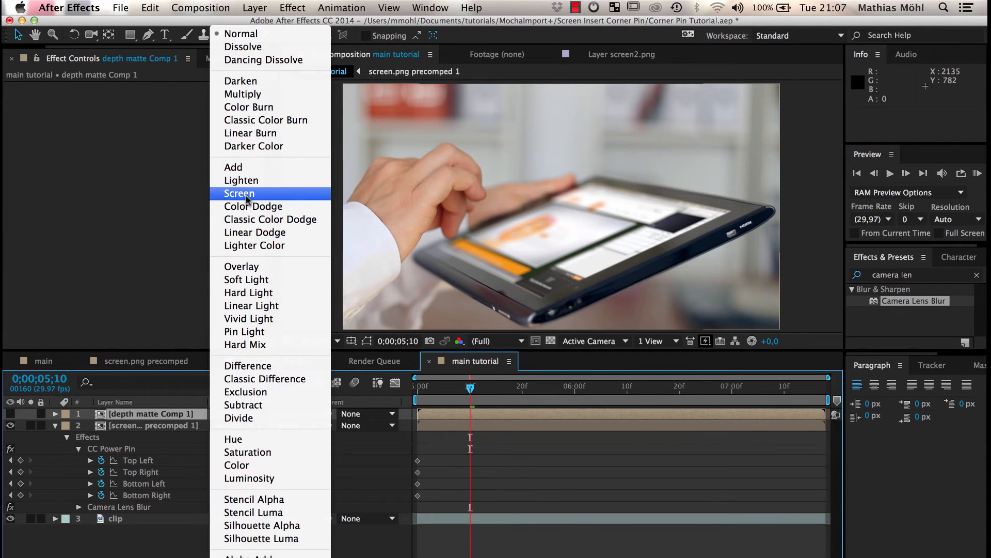
{"action": "left_click", "coordinate": [239, 193]}
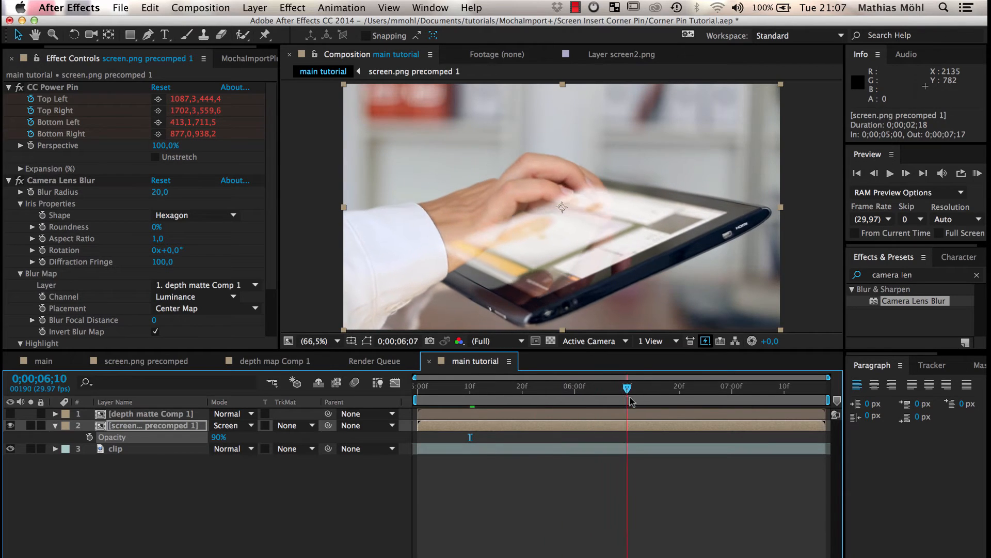
{"action": "left_click_drag", "start_coordinate": [627, 386], "coordinate": [606, 386]}
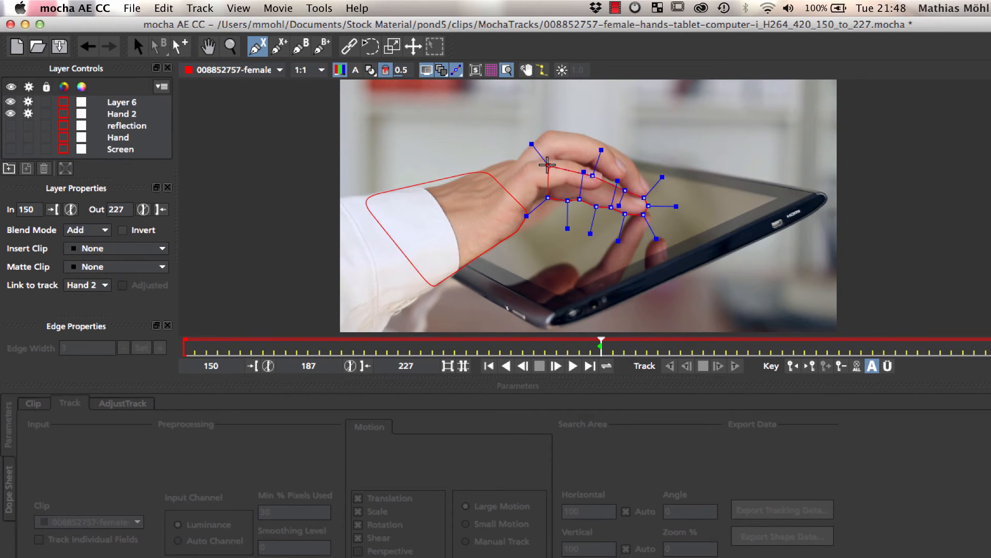
Draw the remaining finger outline with the X-Spline tool and name its layer Finger 4.
{"action": "double_click", "coordinate": [120, 102]}
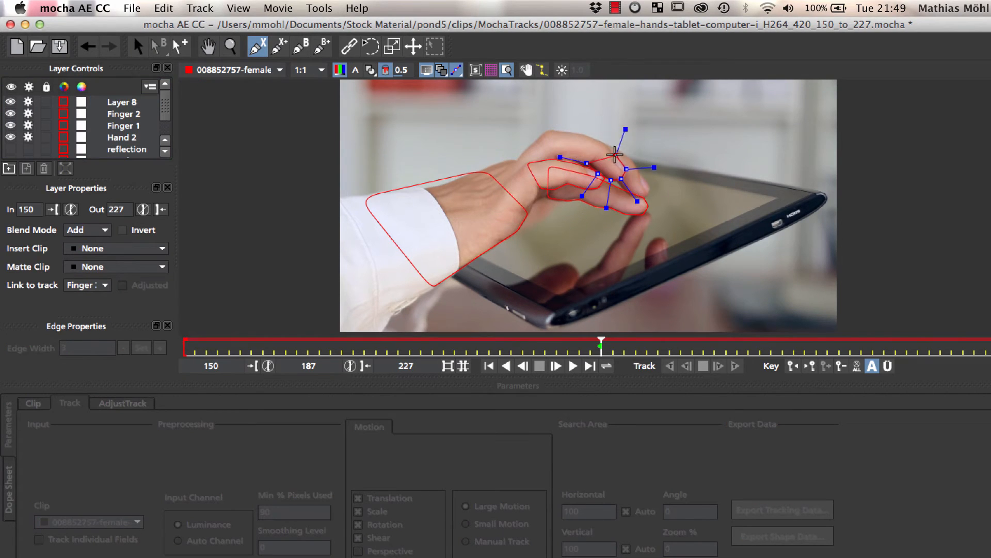
{"action": "left_click", "coordinate": [123, 102]}
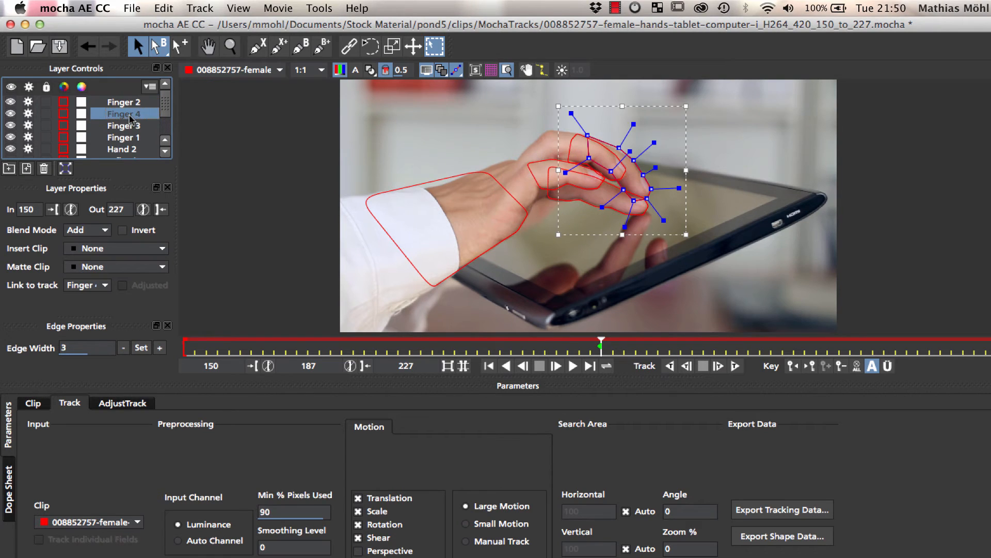
{"action": "left_click", "coordinate": [122, 149]}
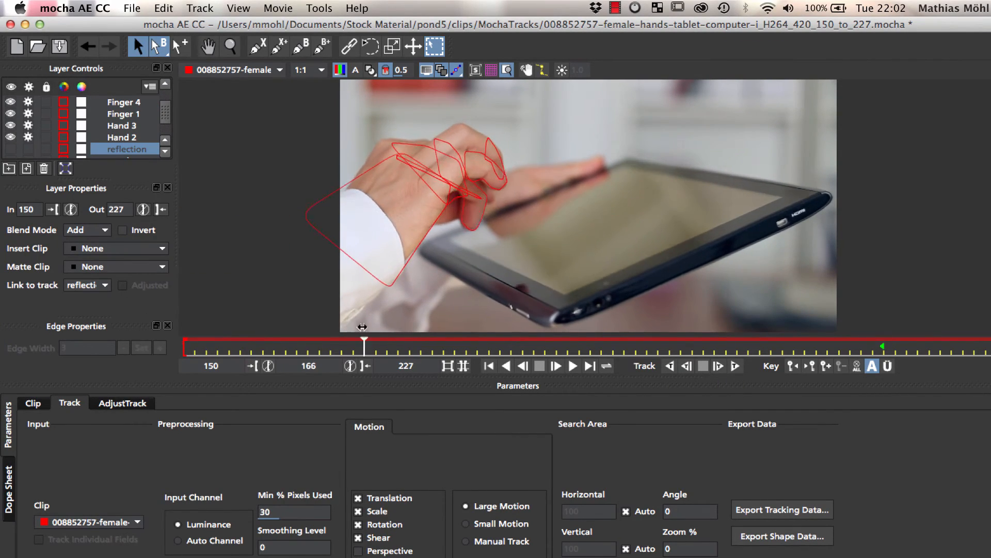
Scrub the clip to verify the hand shapes, then export shape data for all visible layers.
{"action": "left_click_drag", "start_coordinate": [364, 342], "coordinate": [728, 342]}
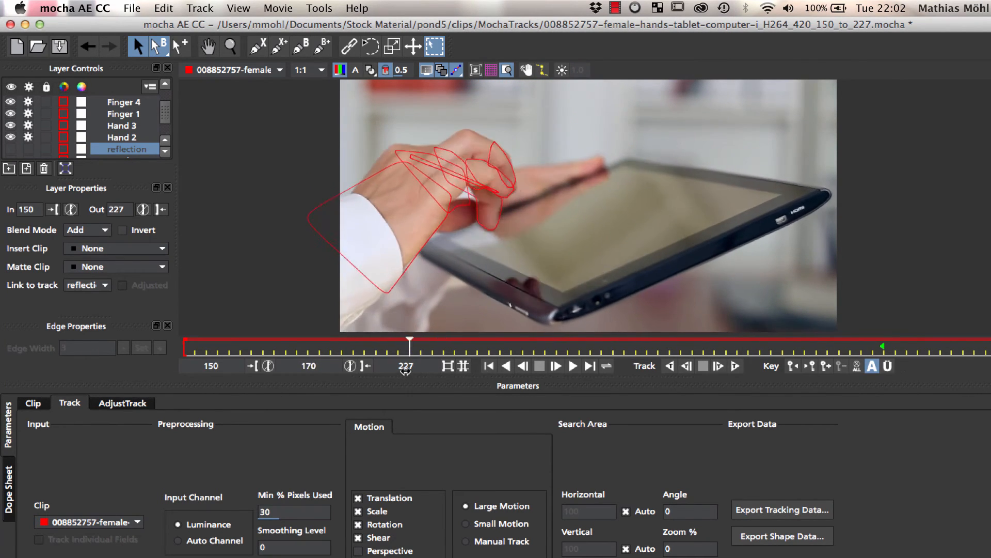
{"action": "left_click_drag", "start_coordinate": [409, 342], "coordinate": [241, 342]}
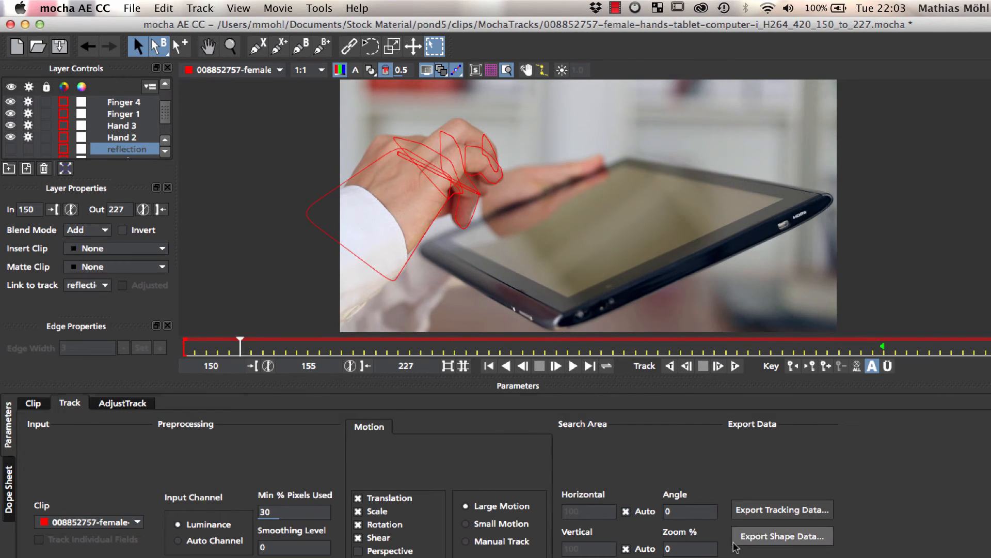
{"action": "left_click", "coordinate": [782, 536]}
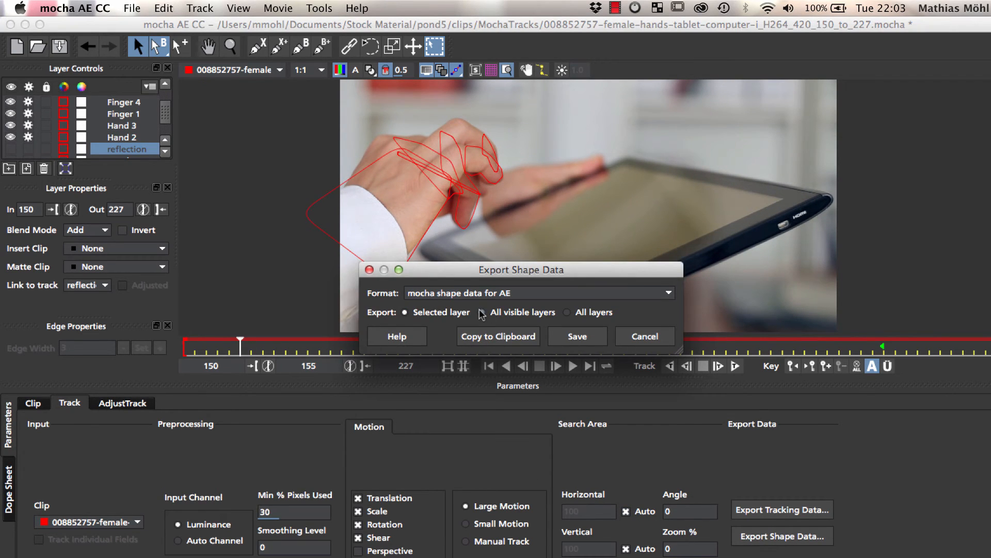
{"action": "left_click", "coordinate": [644, 335]}
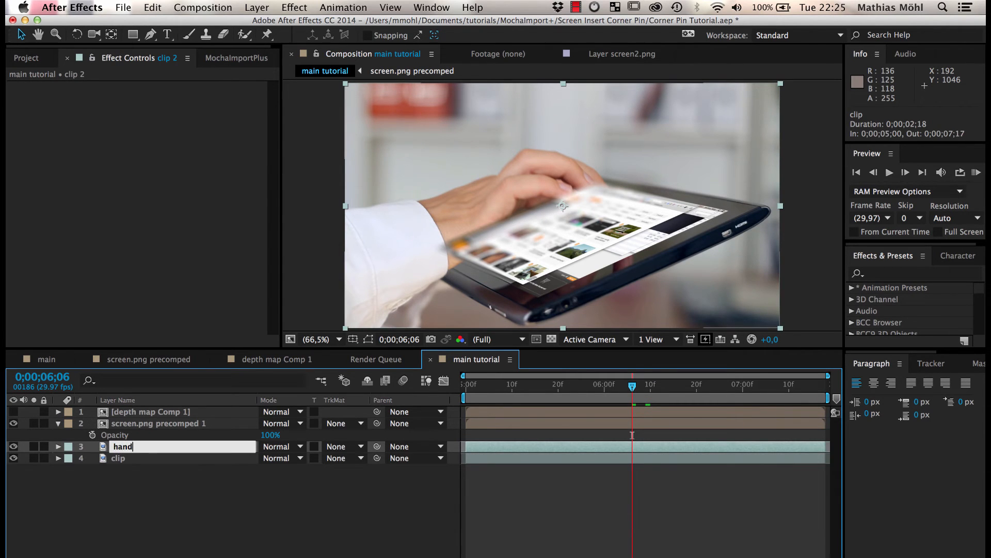
Name the pasted roto layer hand and move it to the top of the layer stack.
{"action": "key", "text": "enter"}
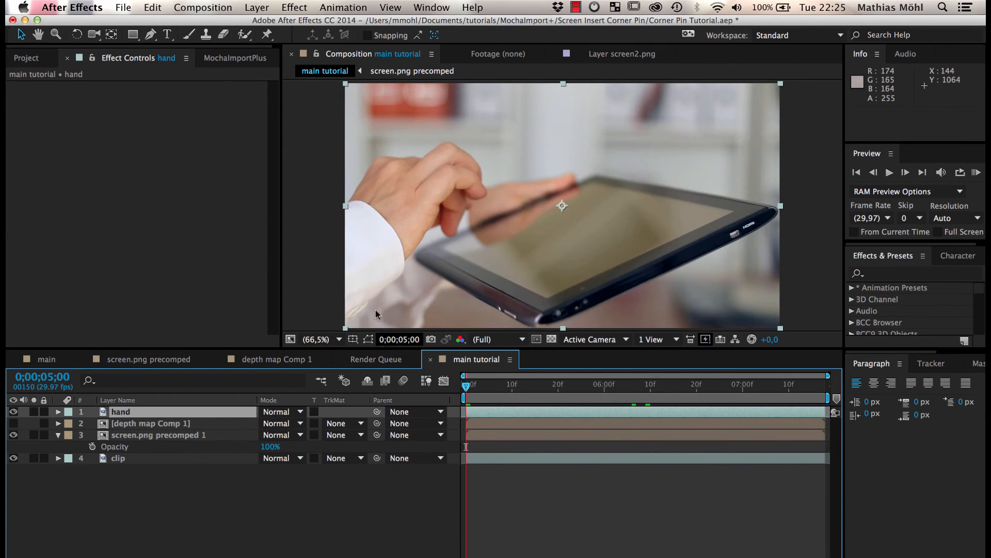
{"action": "left_click", "coordinate": [153, 8]}
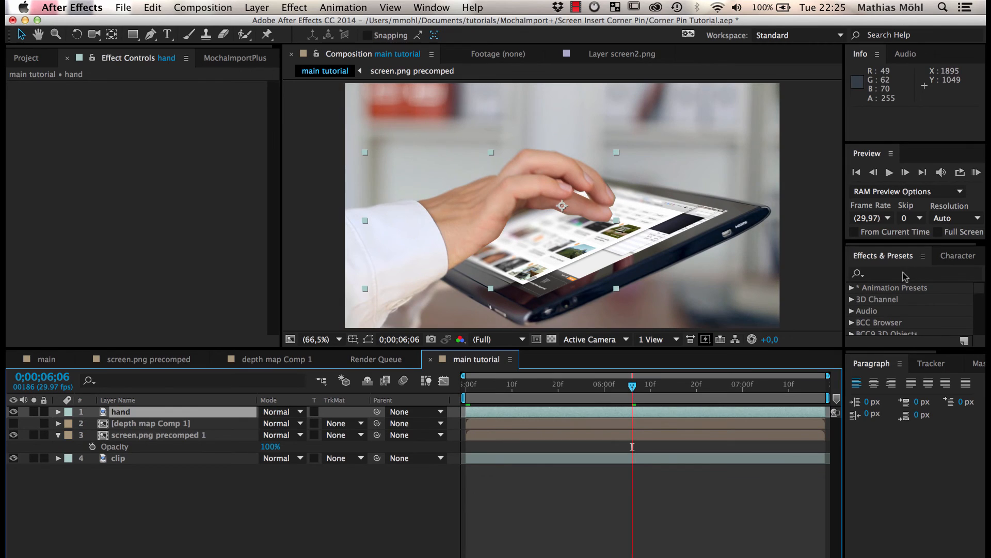
Apply Refine Soft Matte to the hand layer with More Motion Blur on and adjust Feather.
{"action": "type", "text": "refine"}
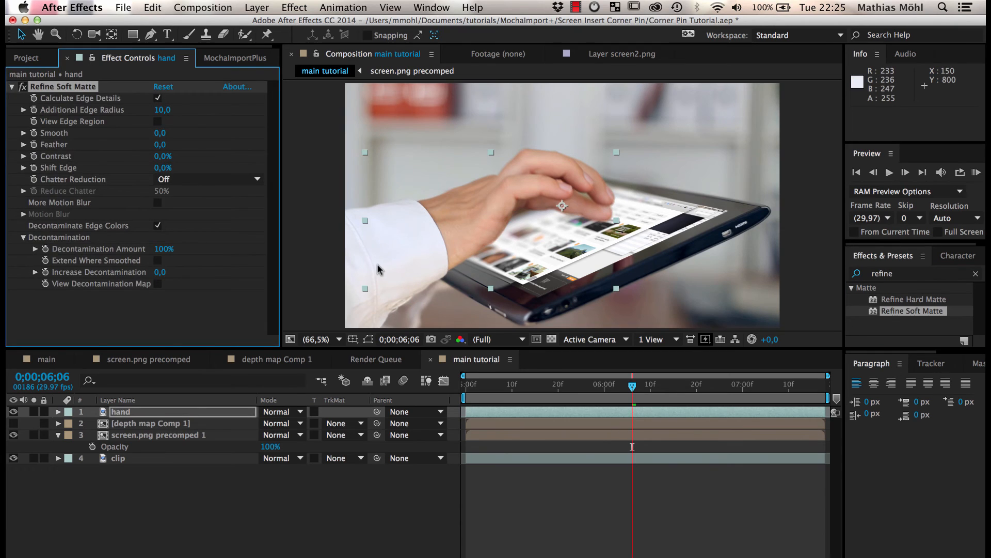
{"action": "mouse_move", "coordinate": [384, 267]}
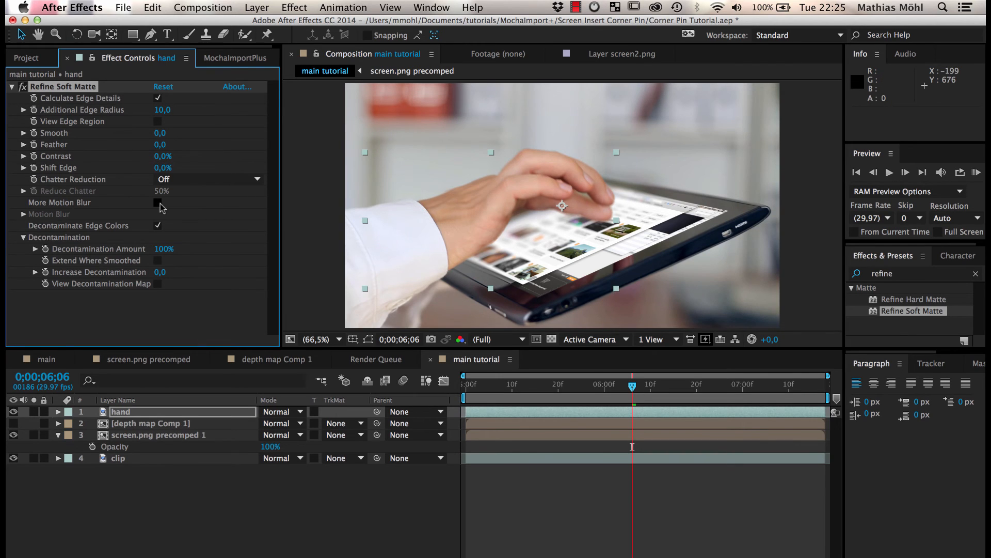
{"action": "left_click", "coordinate": [159, 203]}
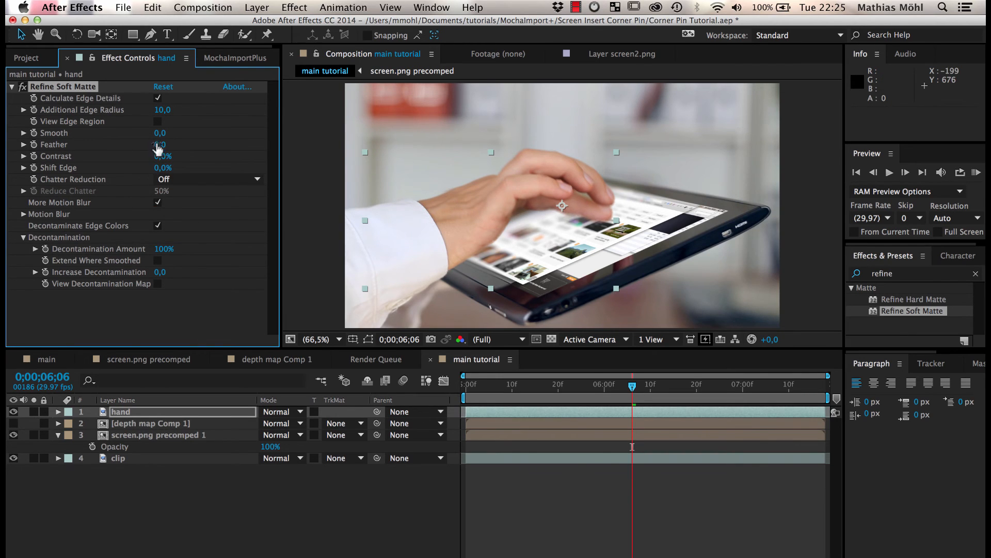
{"action": "left_click_drag", "start_coordinate": [159, 133], "coordinate": [185, 134]}
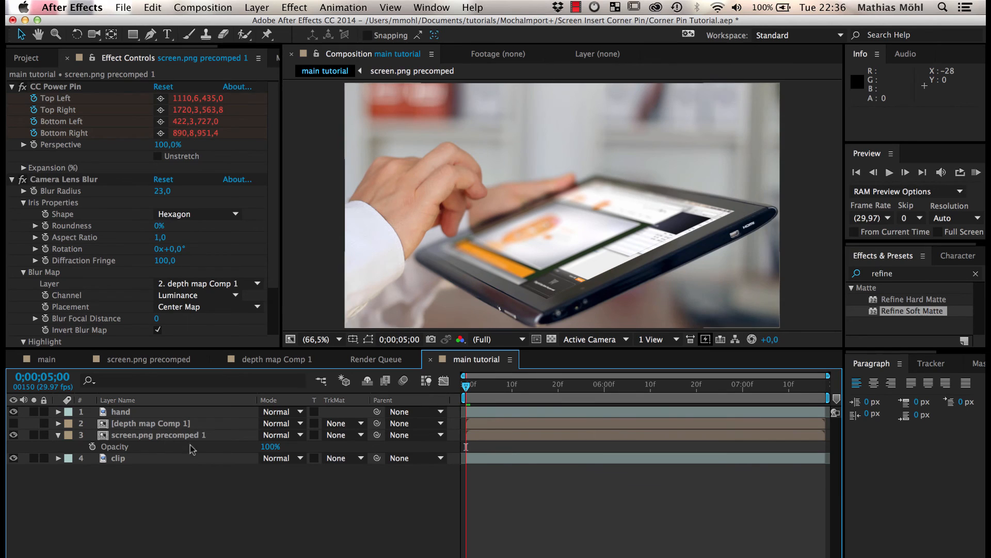
{"action": "left_click", "coordinate": [158, 434]}
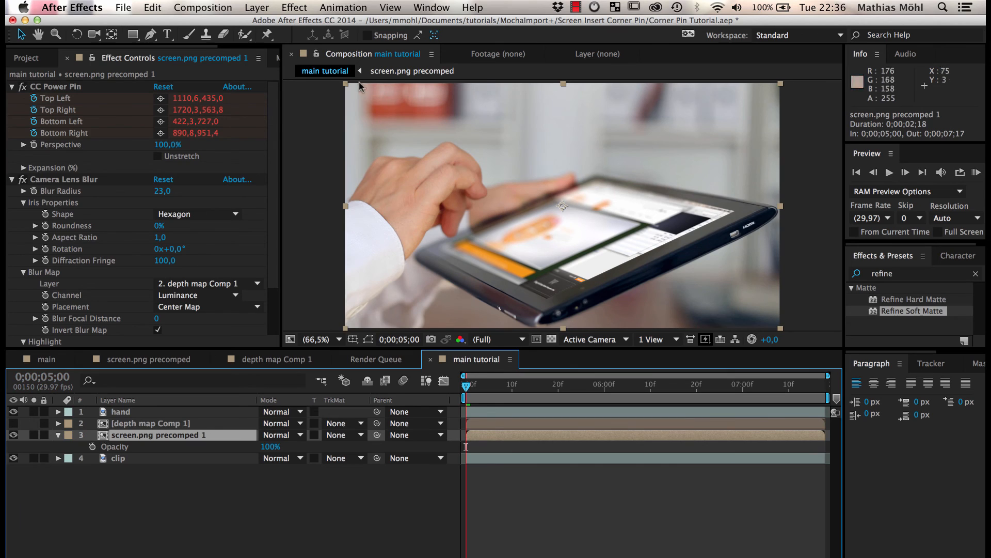
{"action": "left_click", "coordinate": [257, 7]}
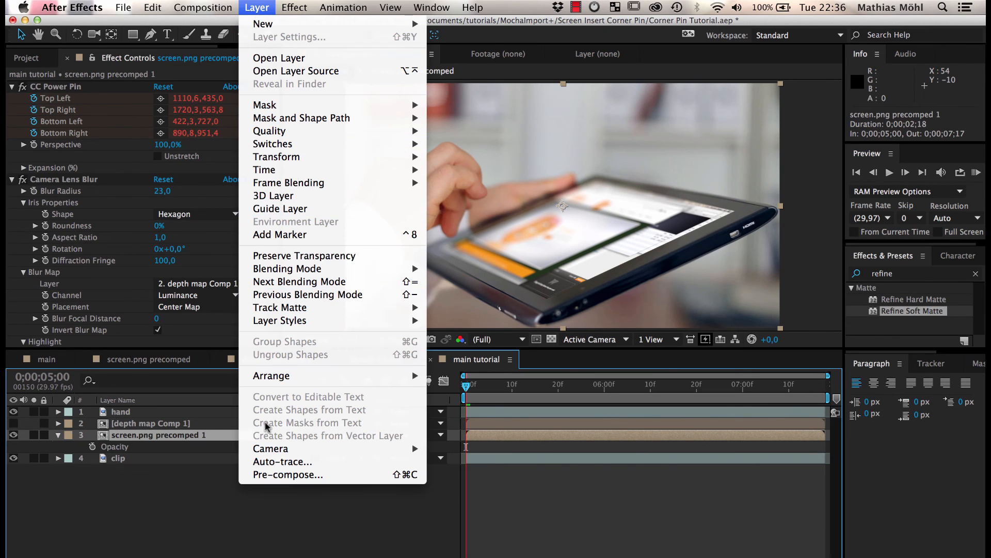
{"action": "mouse_move", "coordinate": [271, 475]}
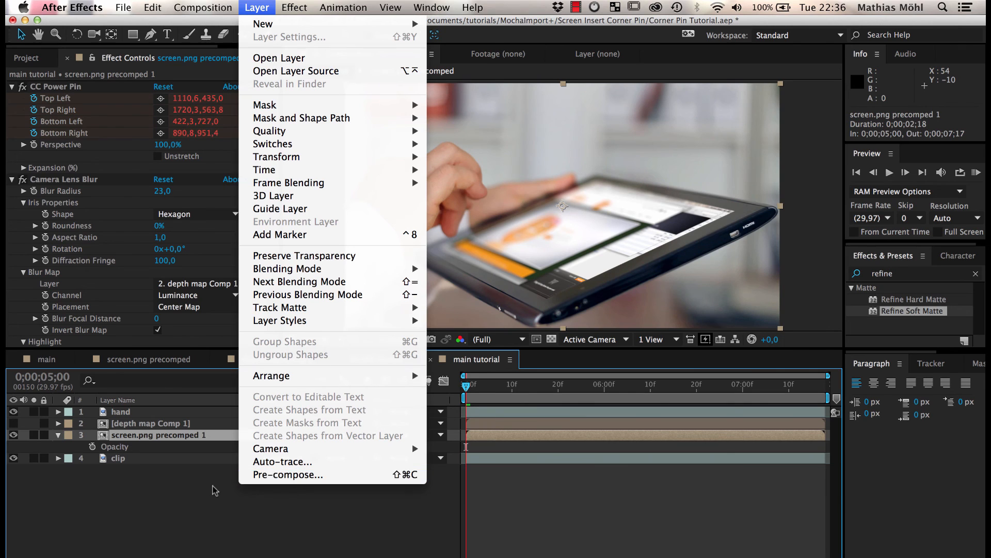
{"action": "left_click", "coordinate": [258, 7]}
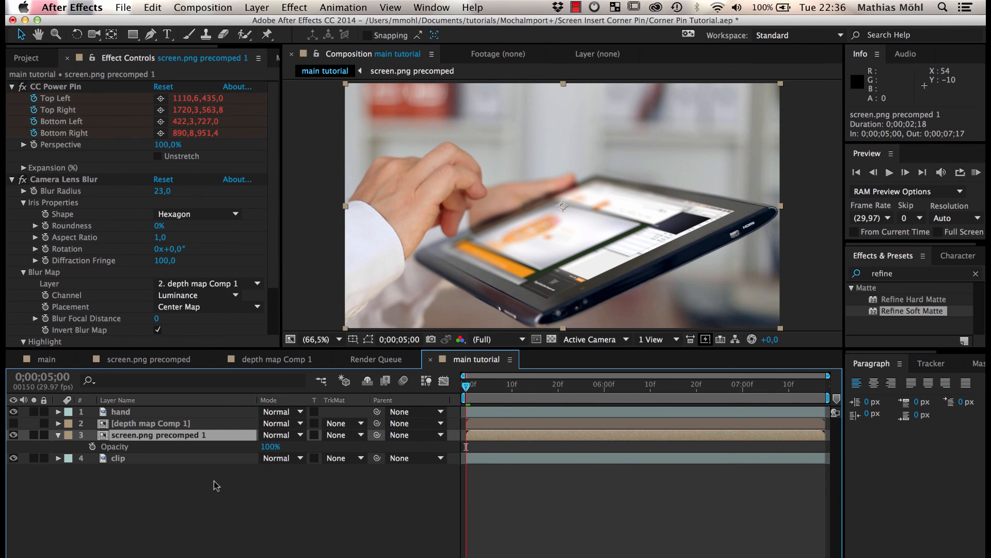